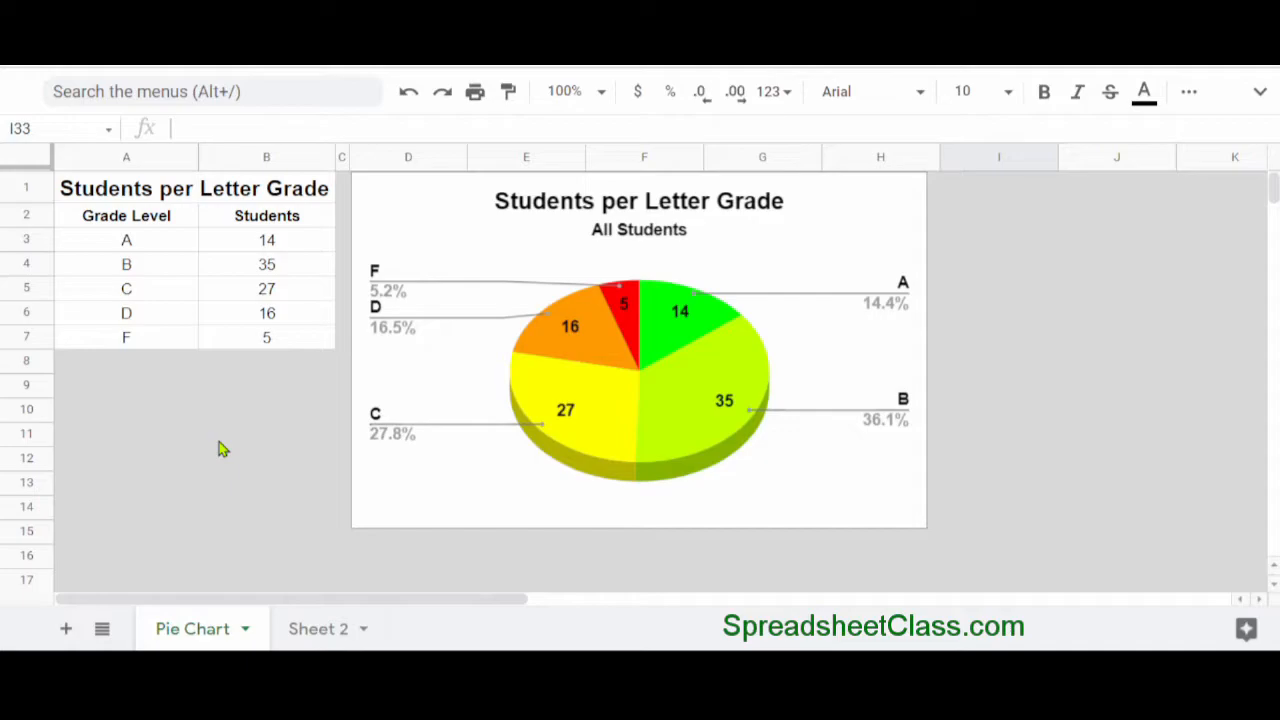
{"action": "mouse_move", "coordinate": [238, 512]}
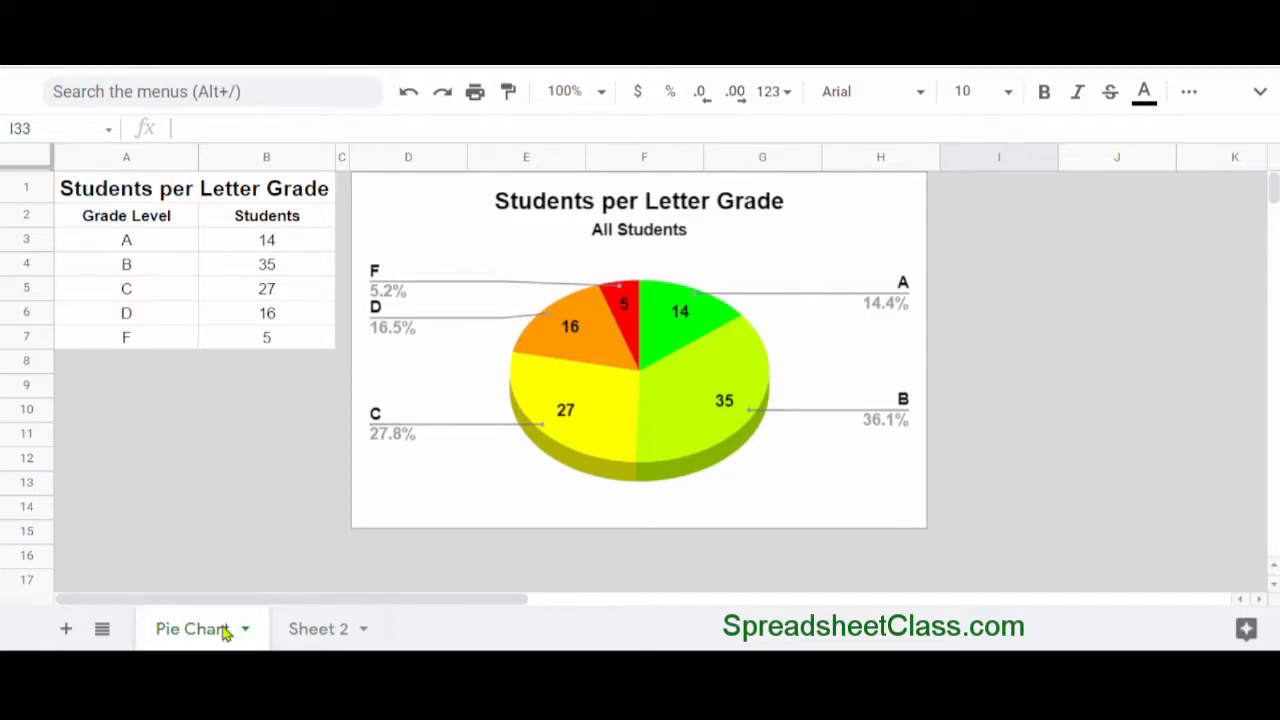
{"action": "mouse_move", "coordinate": [284, 374]}
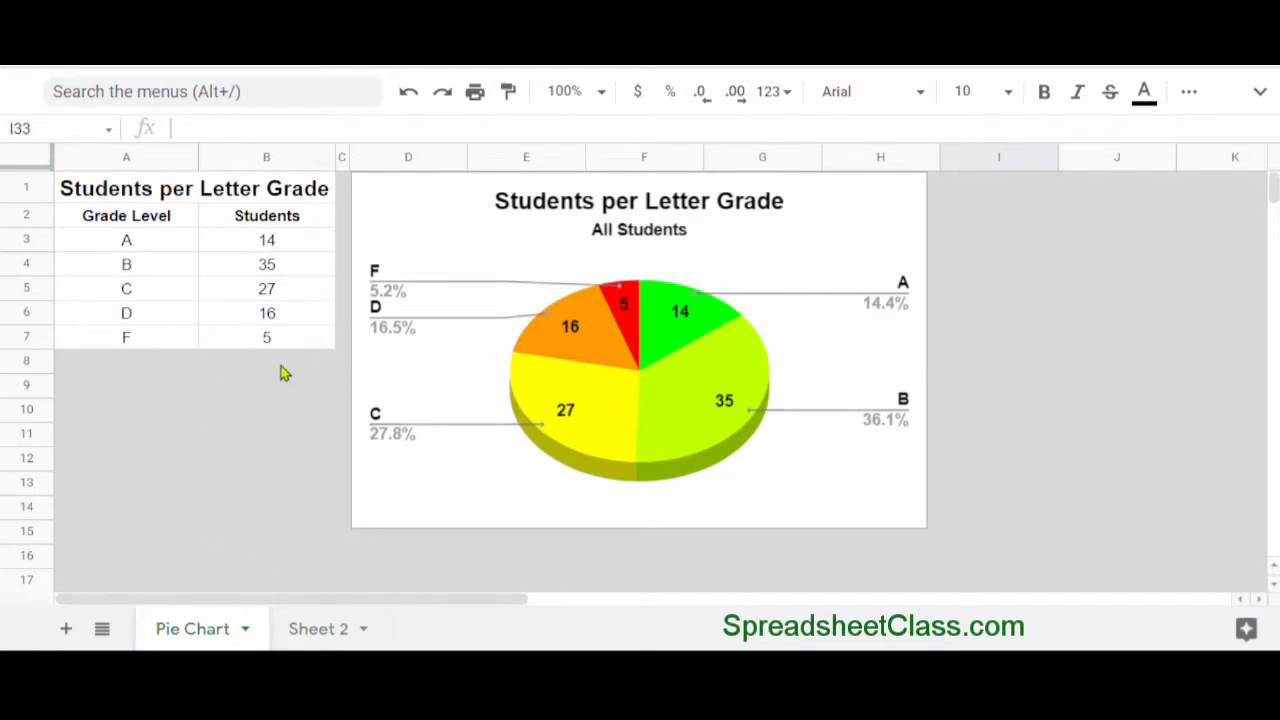
{"action": "mouse_move", "coordinate": [484, 516]}
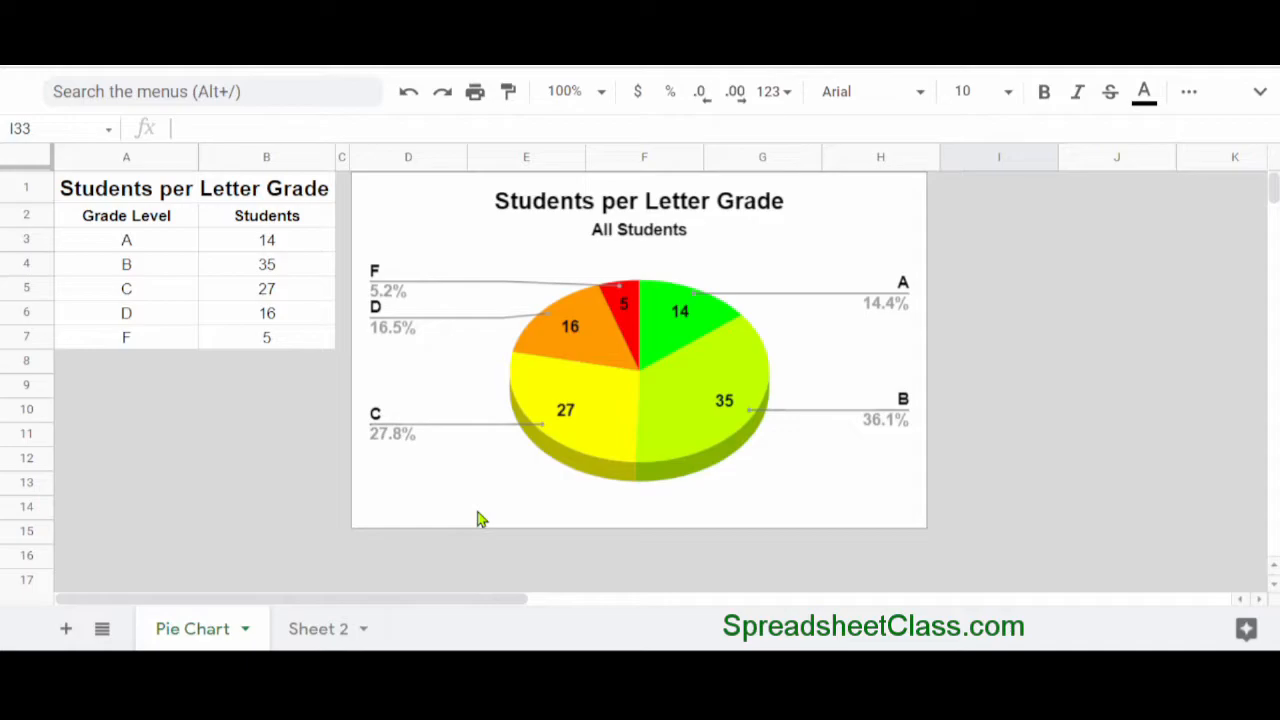
{"action": "mouse_move", "coordinate": [476, 348]}
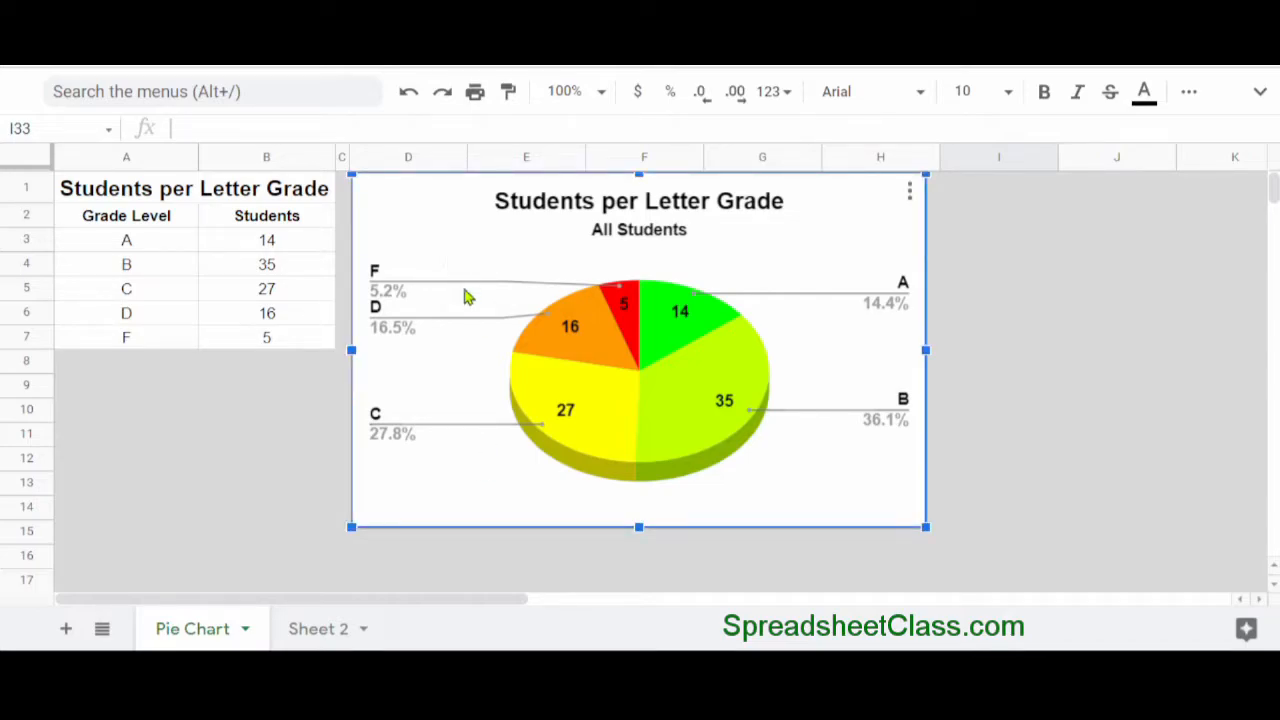
{"action": "mouse_move", "coordinate": [918, 502]}
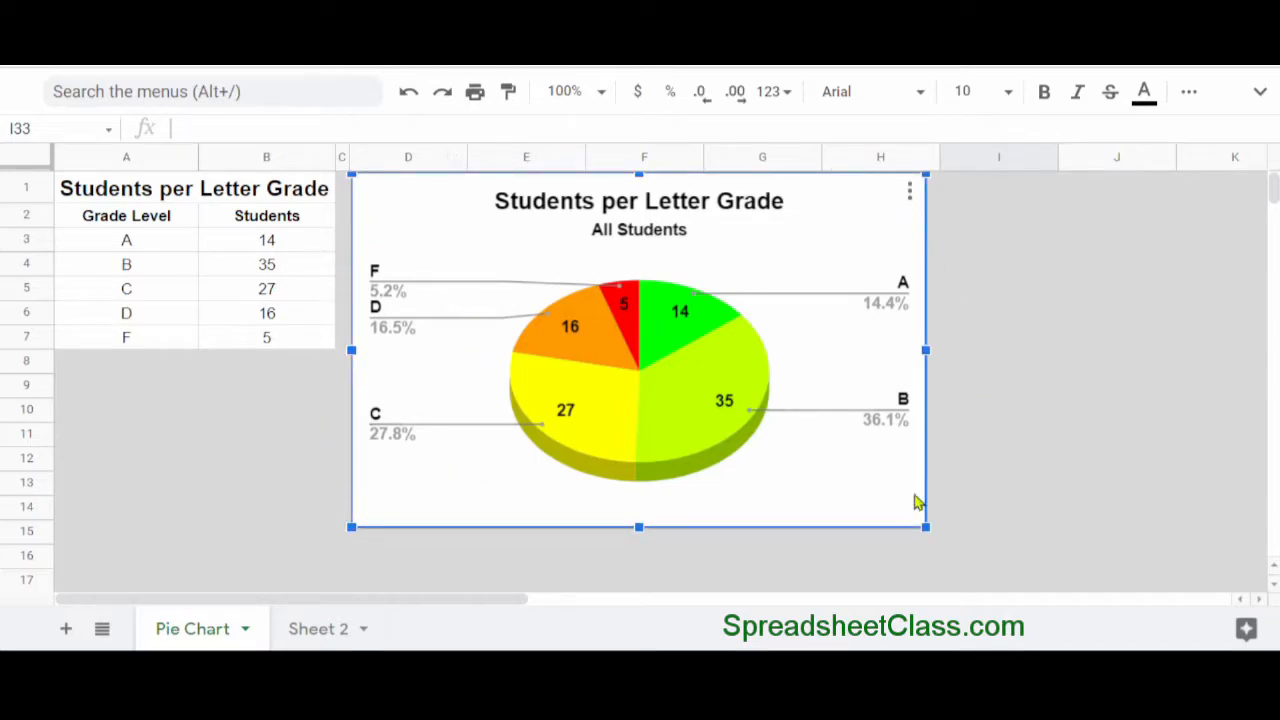
{"action": "mouse_move", "coordinate": [810, 546]}
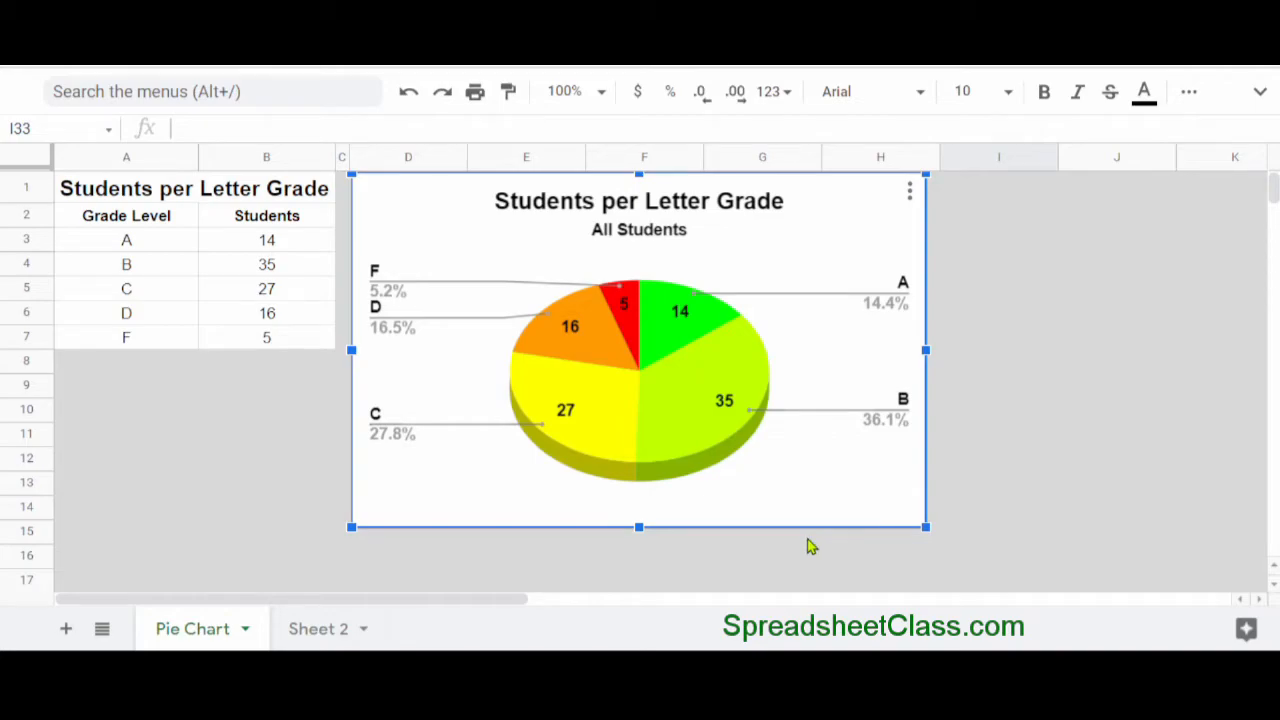
Copy the Students per Letter Grade pie chart and paste it onto Sheet 2, then select empty cell F9.
{"action": "key", "text": "ctrl+c"}
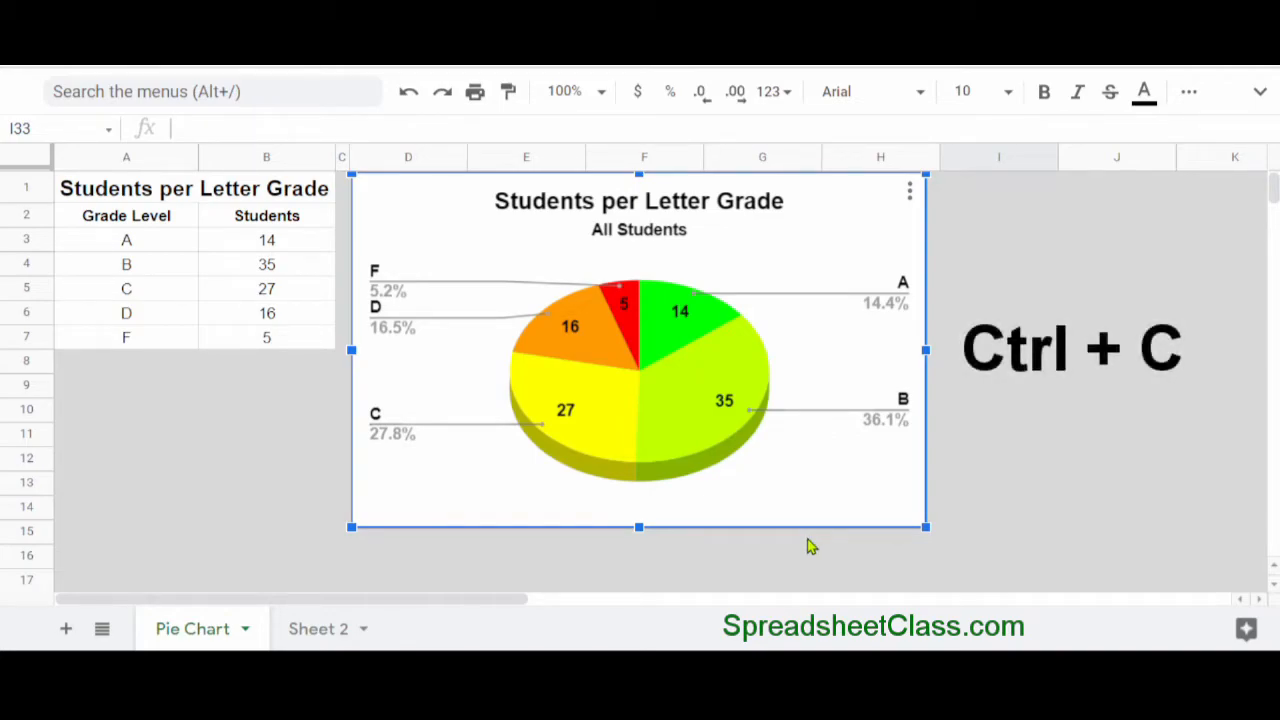
{"action": "key", "text": "ctrl+c"}
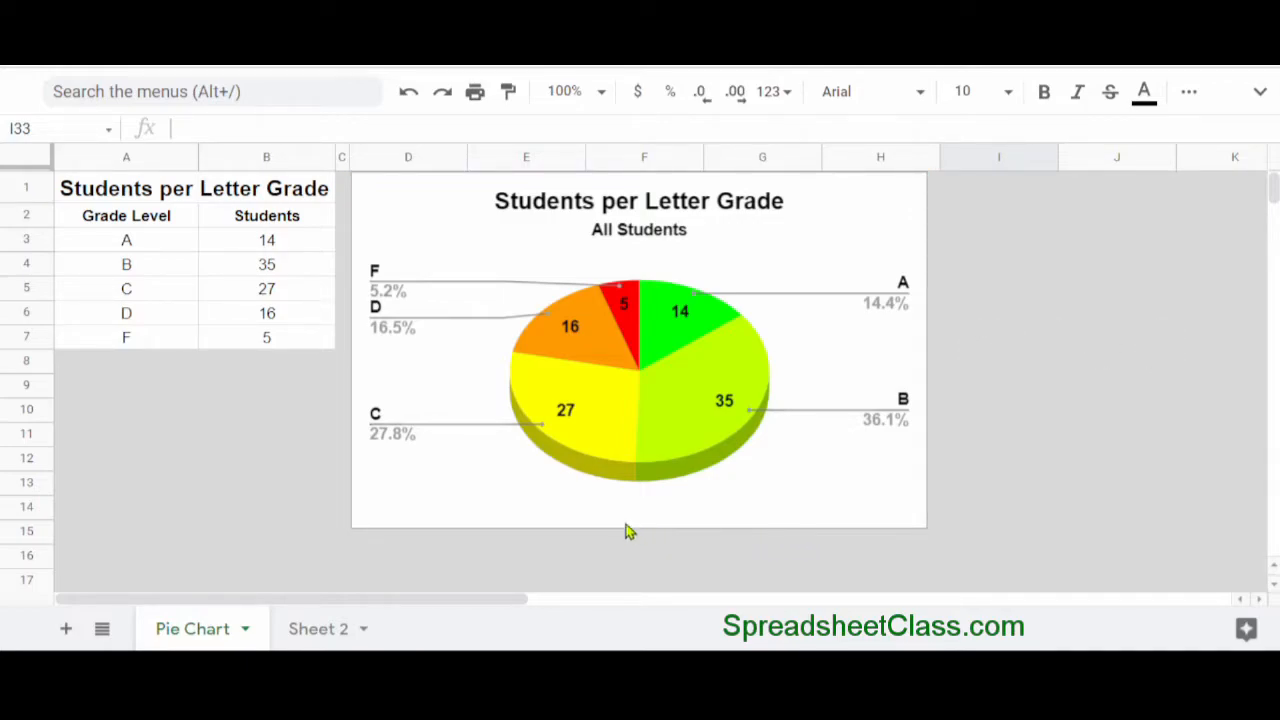
{"action": "mouse_move", "coordinate": [964, 466]}
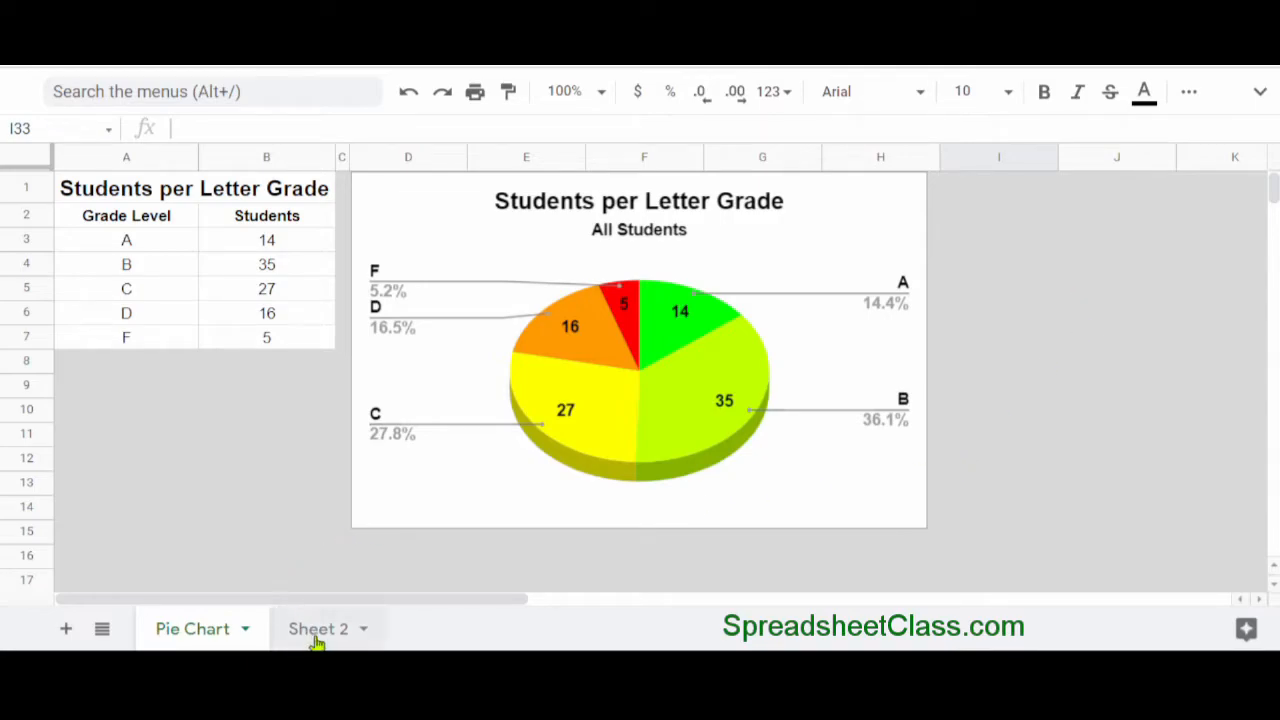
{"action": "left_click", "coordinate": [318, 628]}
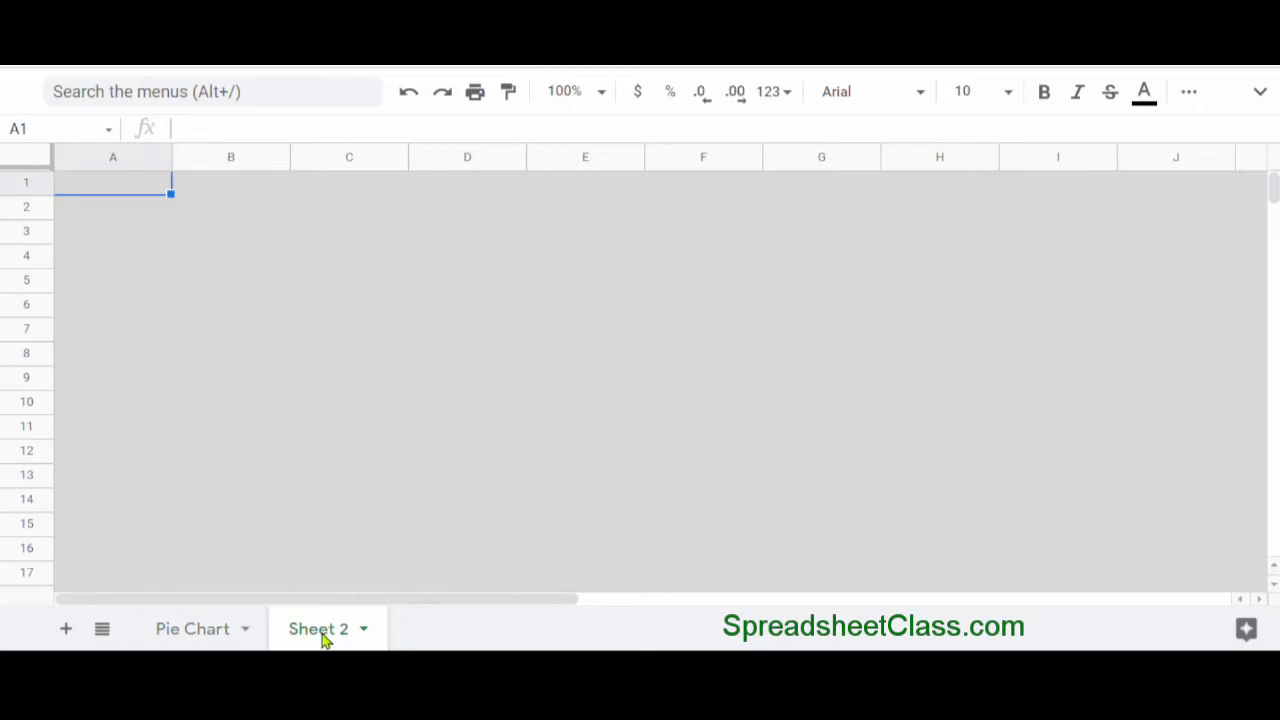
{"action": "mouse_move", "coordinate": [278, 404]}
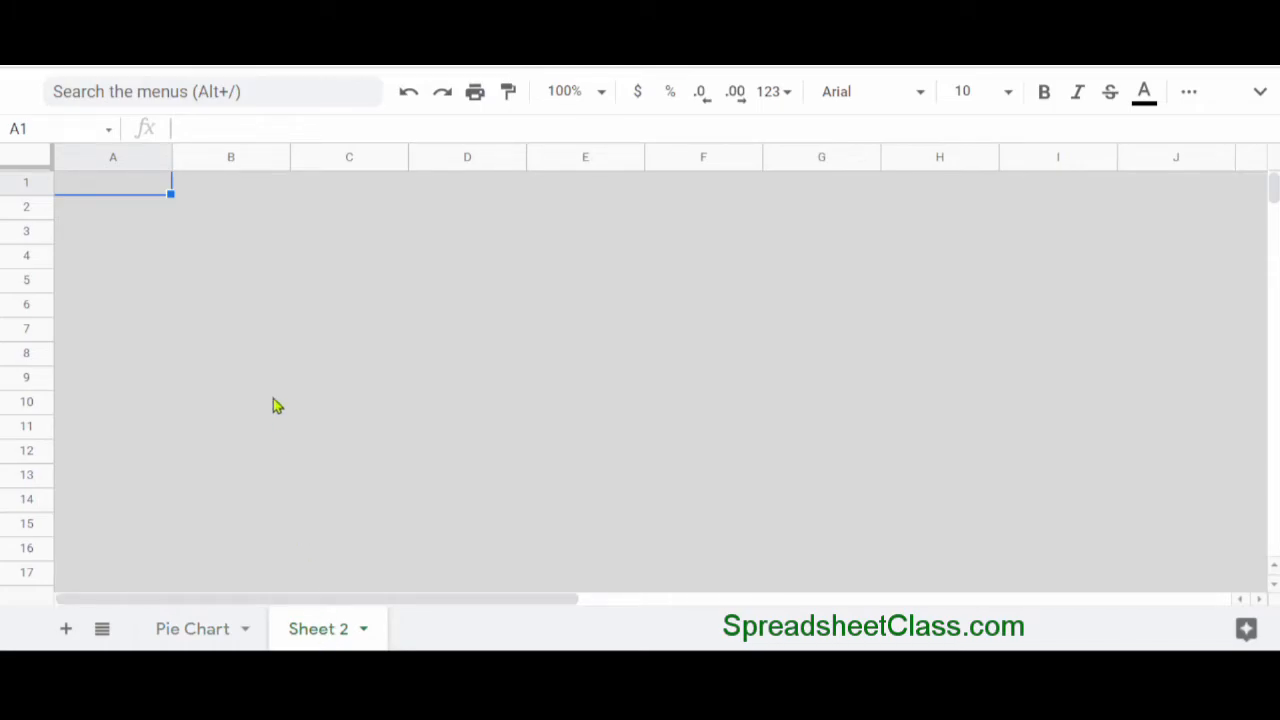
{"action": "key", "text": "ctrl+v"}
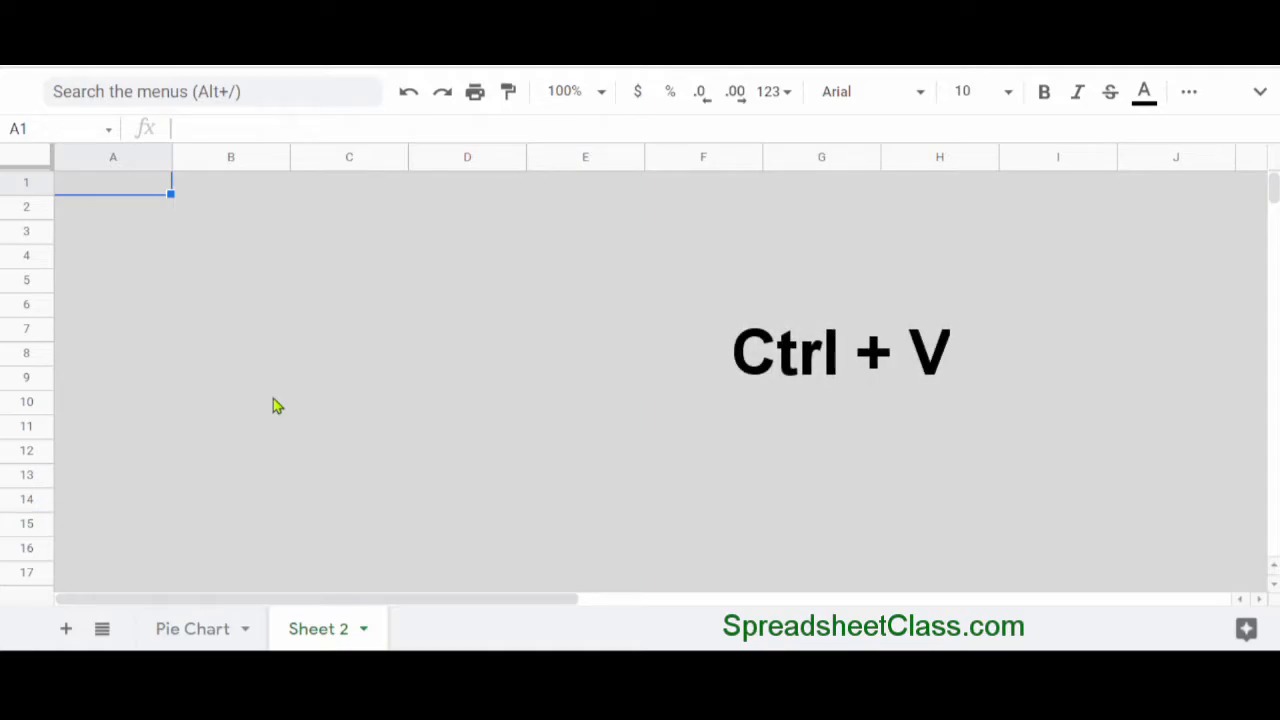
{"action": "key", "text": "ctrl+v"}
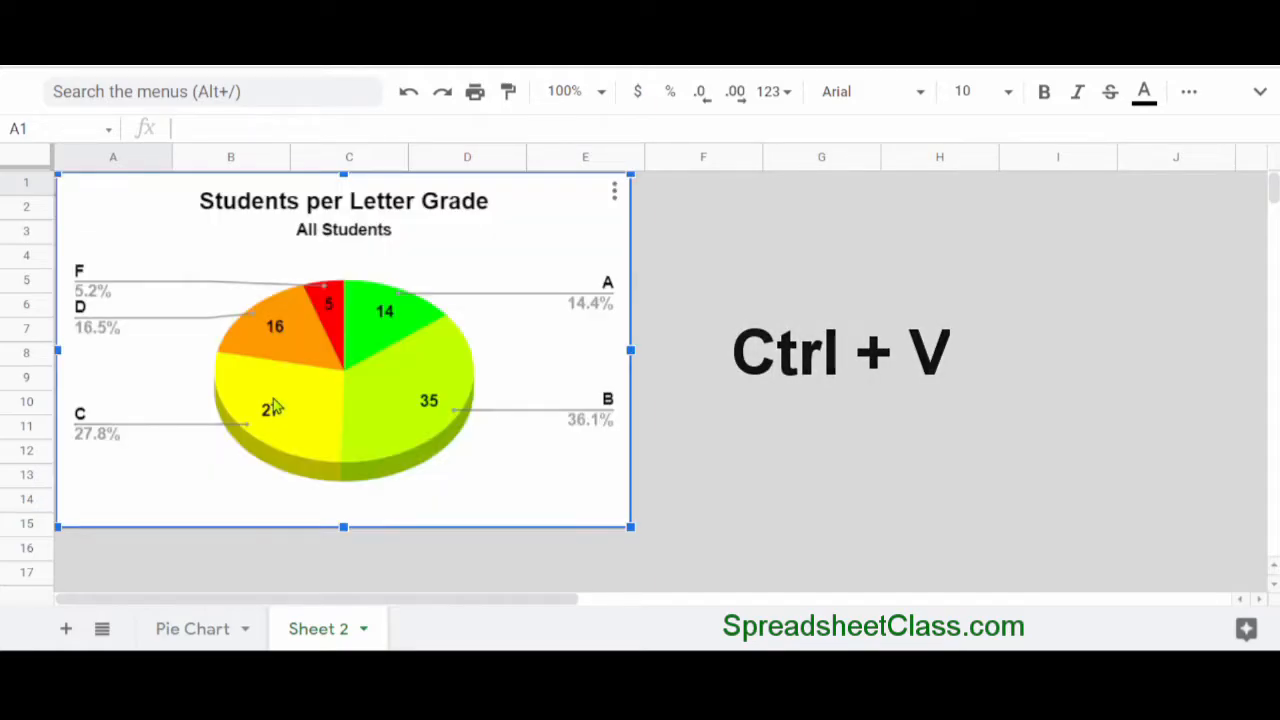
{"action": "key", "text": "ctrl+v"}
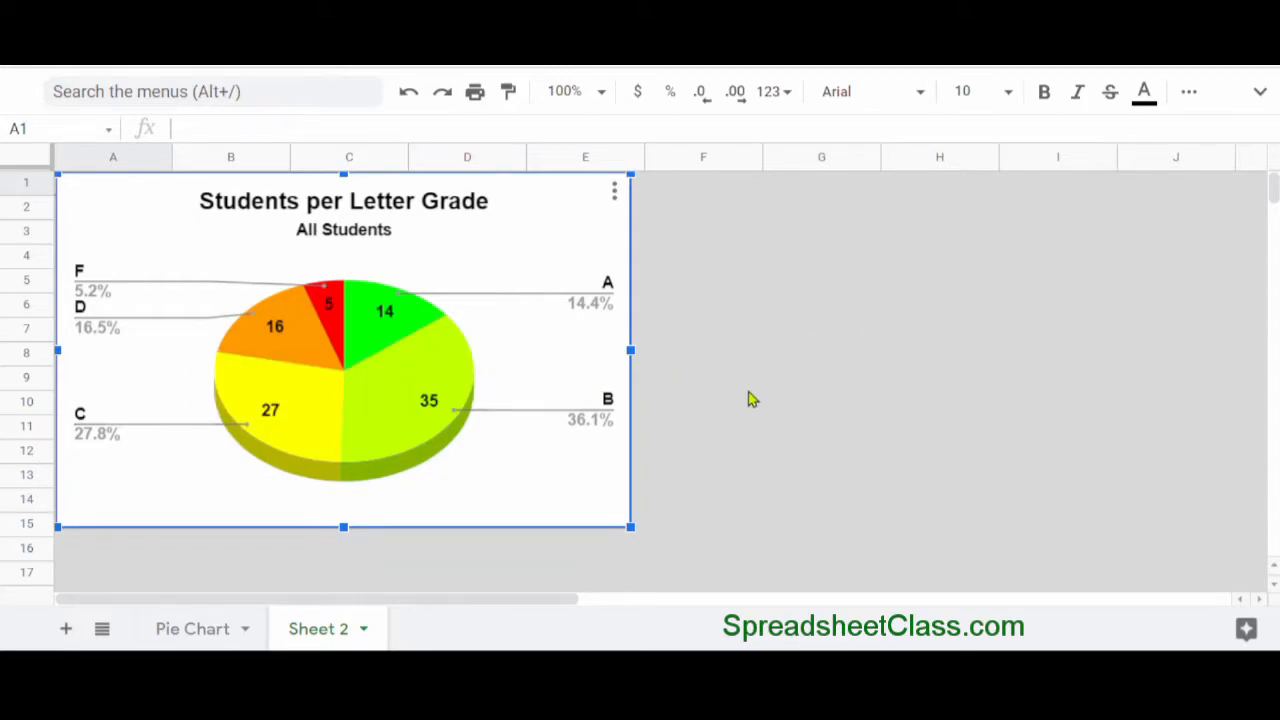
{"action": "left_click", "coordinate": [704, 378]}
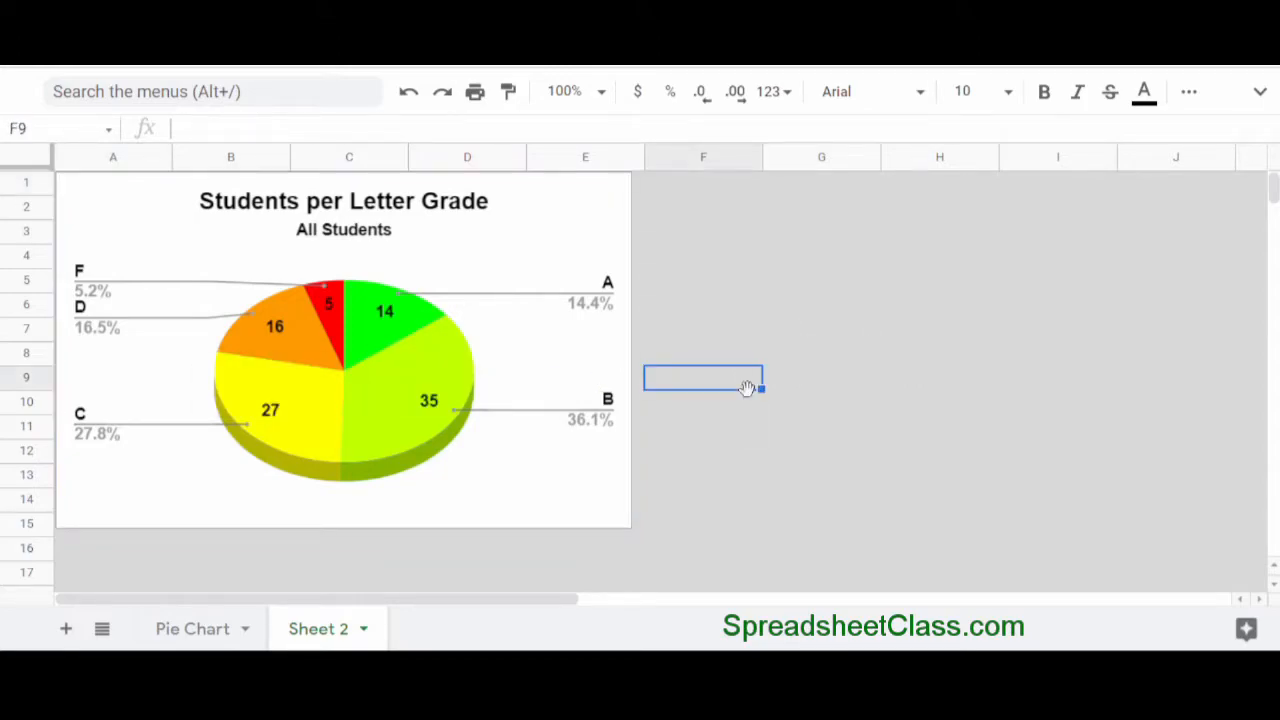
{"action": "mouse_move", "coordinate": [78, 588]}
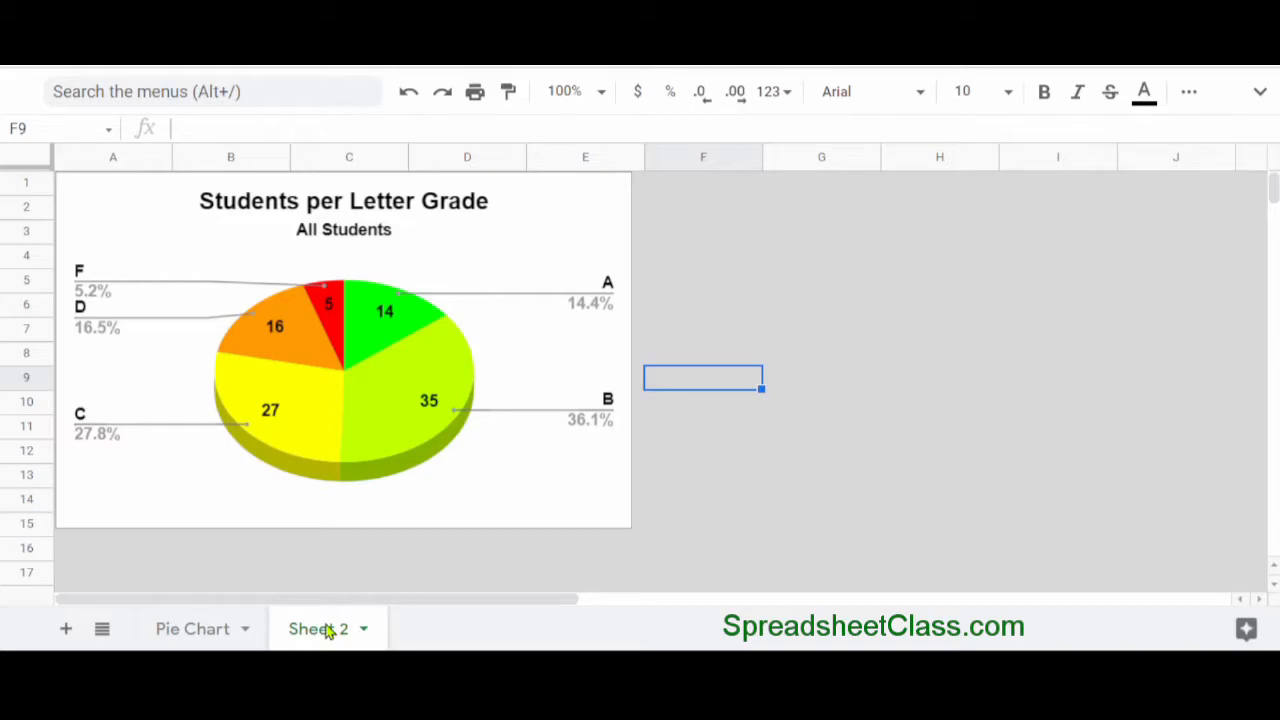
{"action": "mouse_move", "coordinate": [192, 628]}
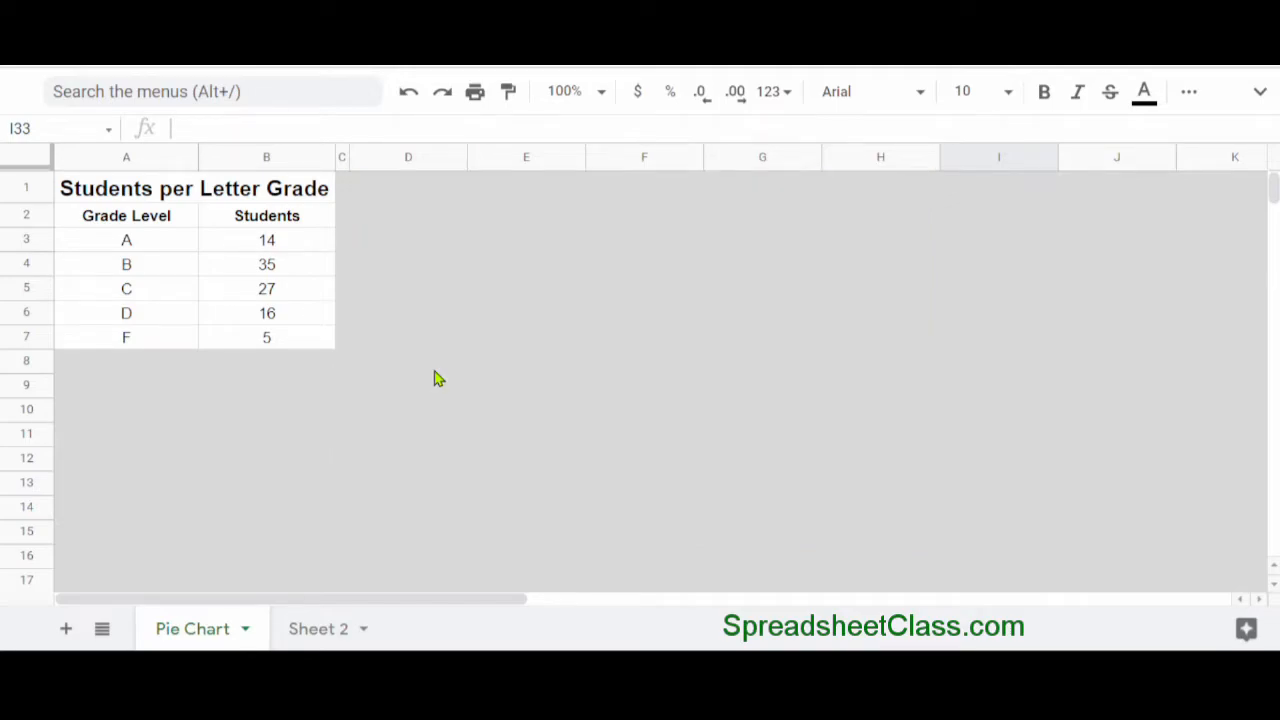
{"action": "mouse_move", "coordinate": [330, 636]}
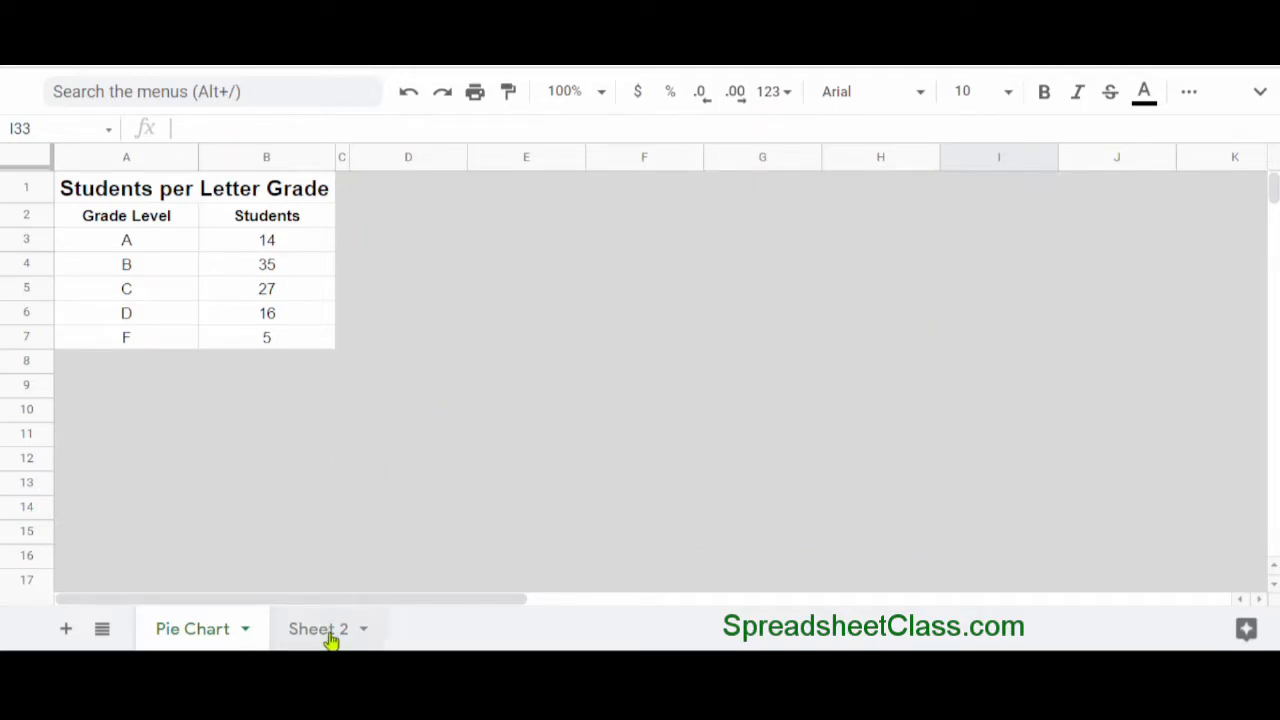
Switch to Sheet 2 and back to the Pie Chart sheet to compare where the chart sits.
{"action": "left_click", "coordinate": [318, 628]}
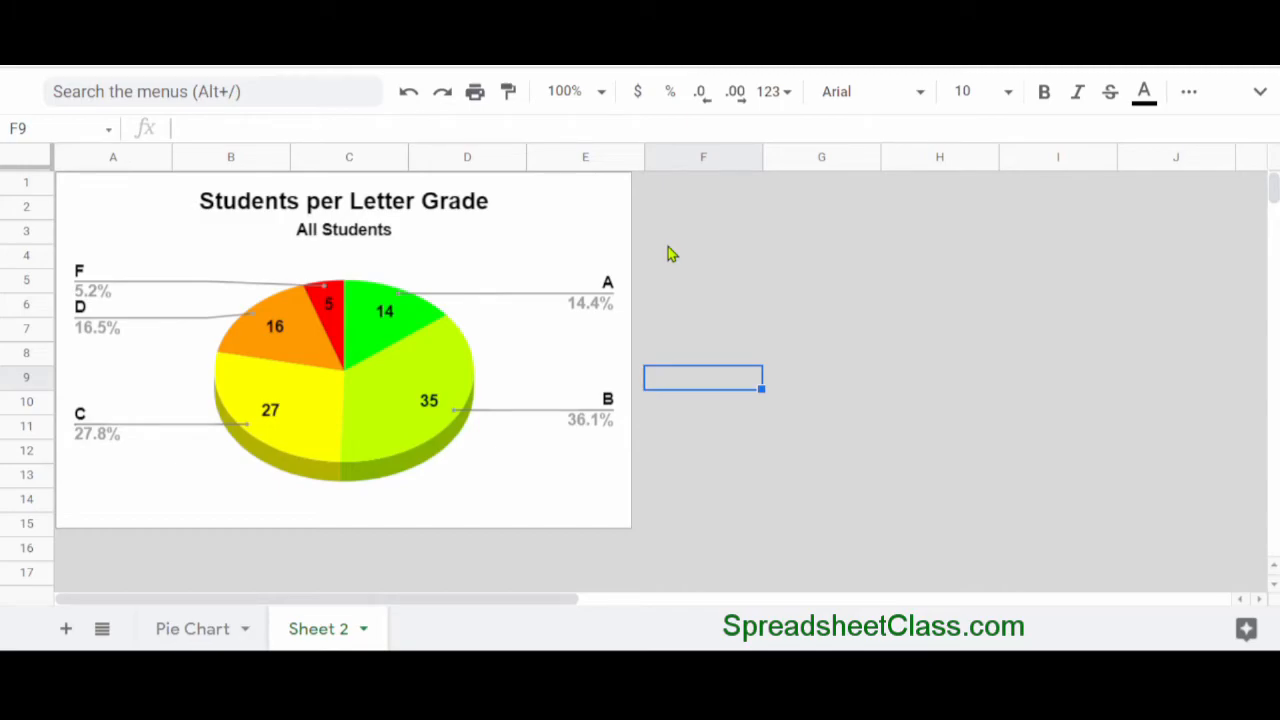
{"action": "mouse_move", "coordinate": [324, 642]}
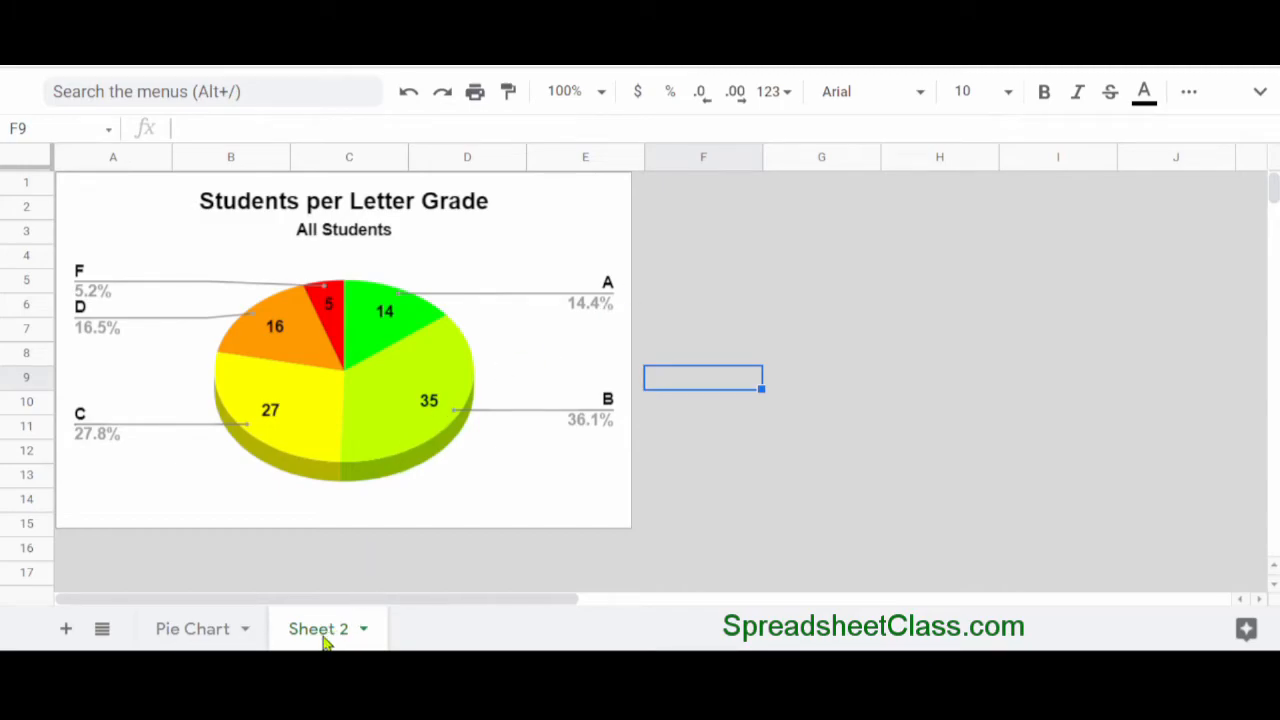
{"action": "left_click", "coordinate": [192, 628]}
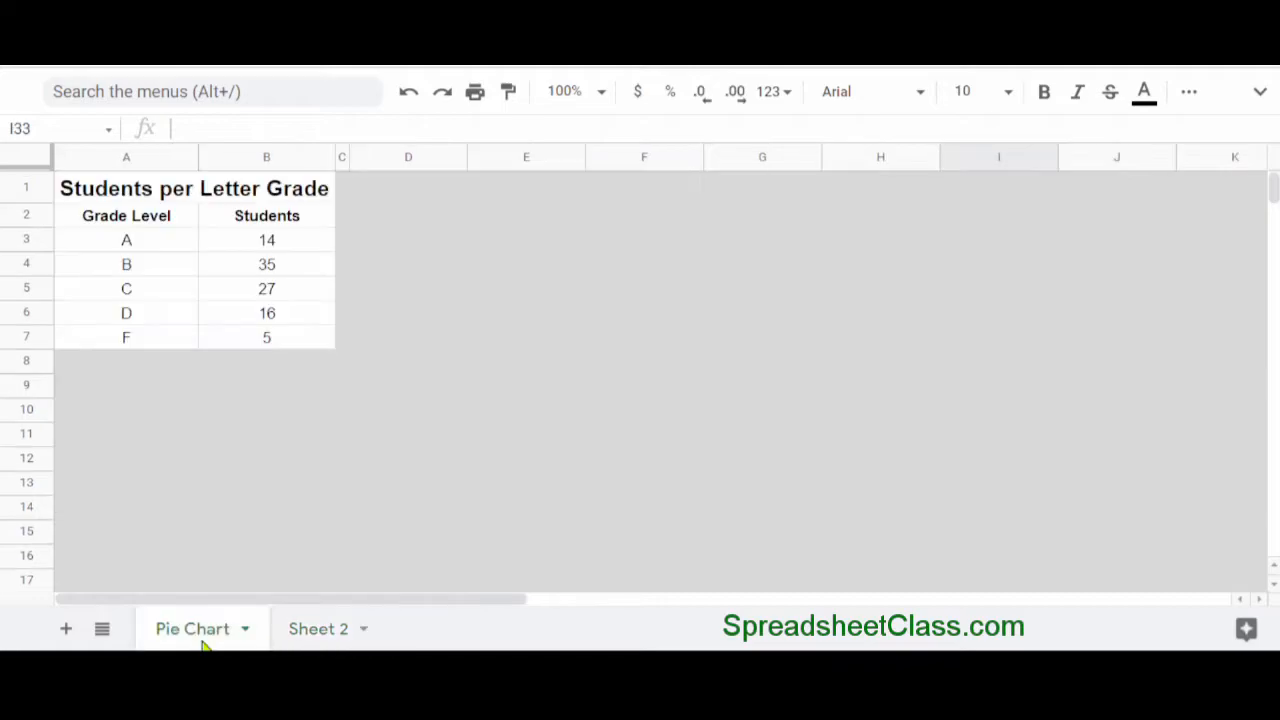
{"action": "mouse_move", "coordinate": [490, 498]}
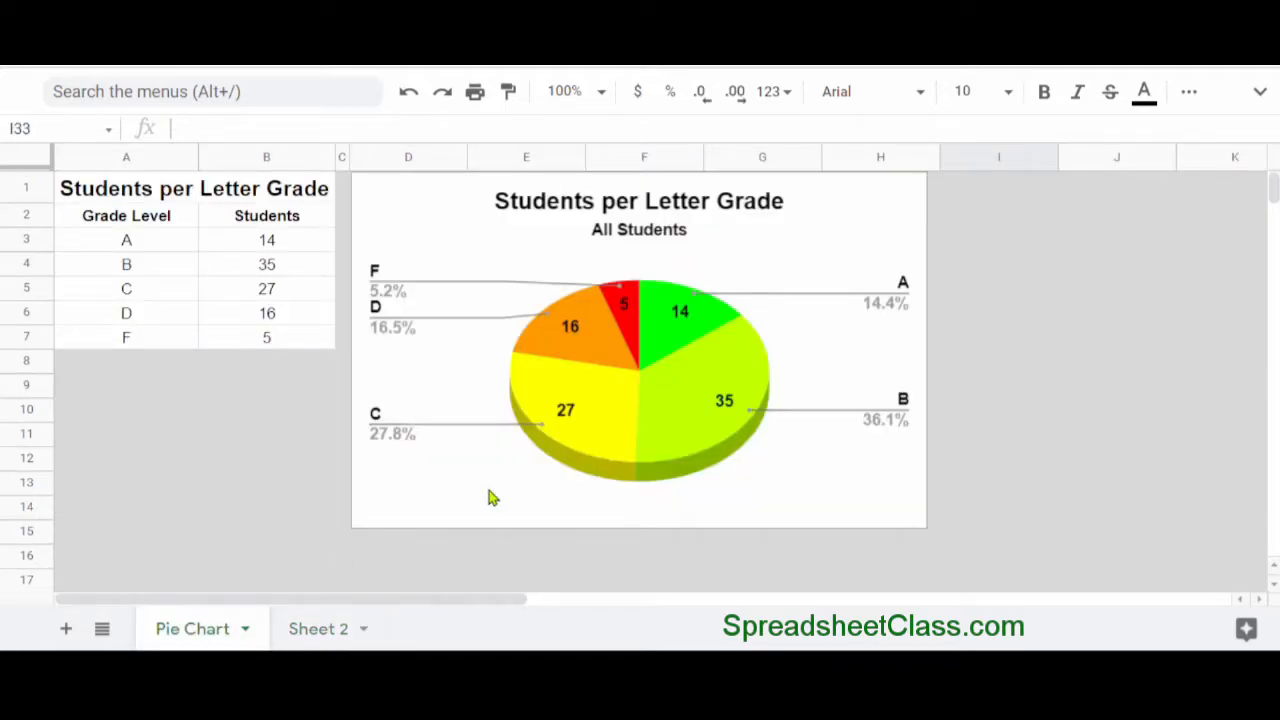
{"action": "mouse_move", "coordinate": [332, 422]}
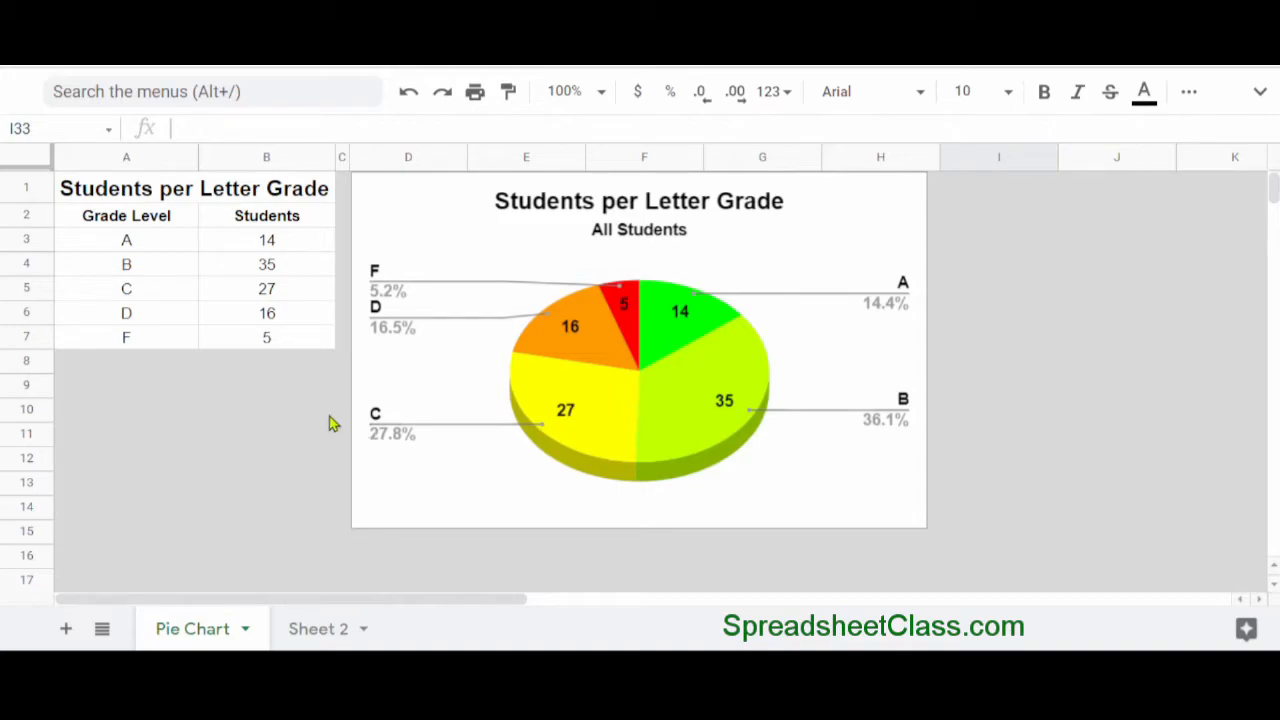
{"action": "left_click", "coordinate": [998, 288]}
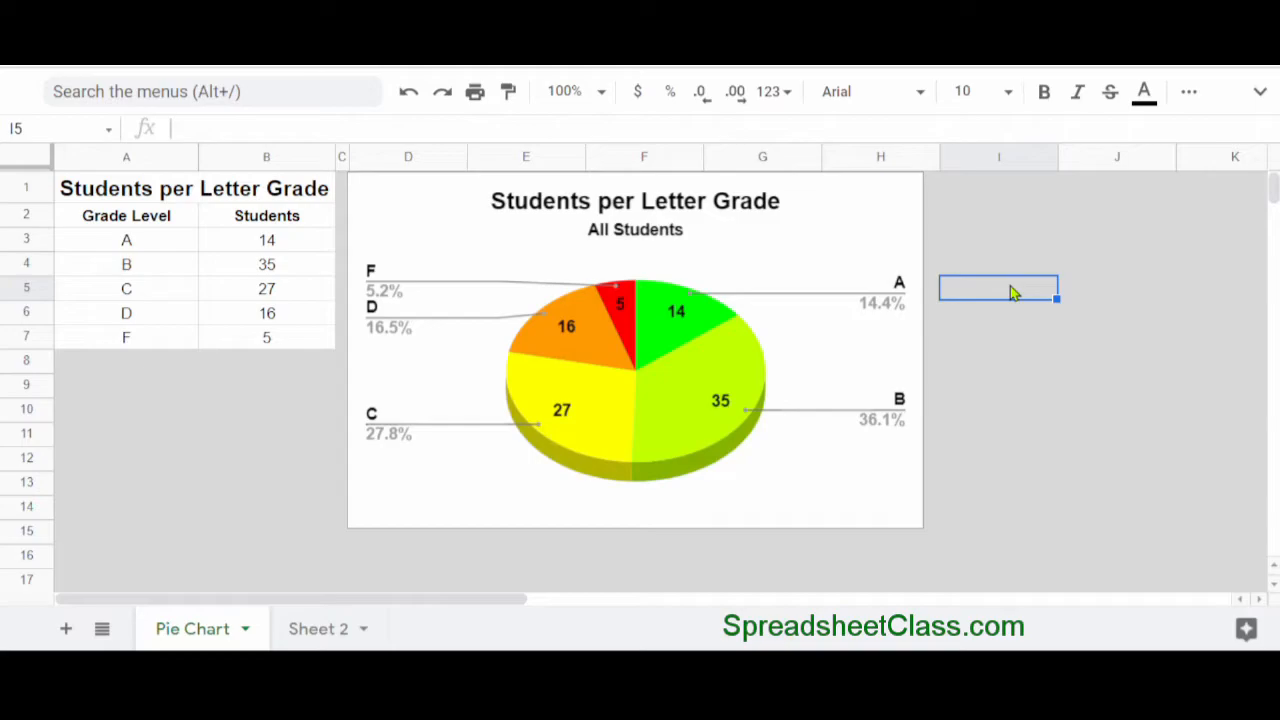
{"action": "mouse_move", "coordinate": [1008, 292]}
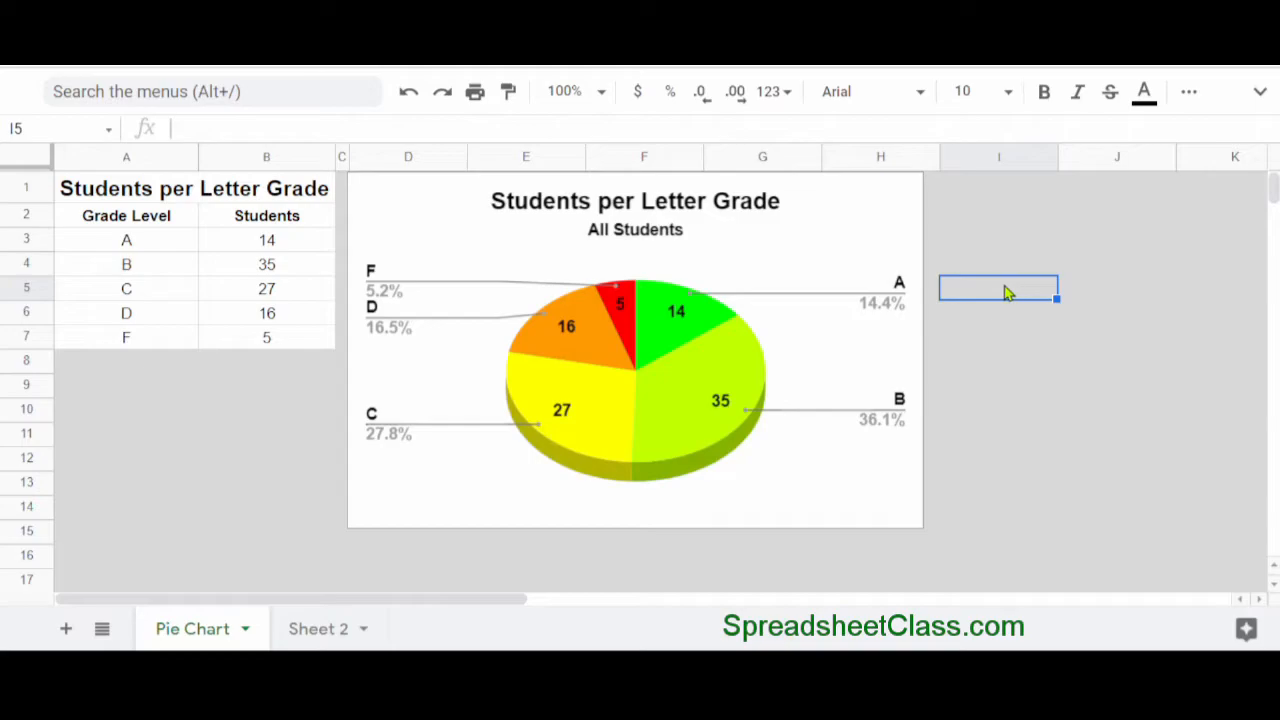
{"action": "left_click", "coordinate": [636, 350]}
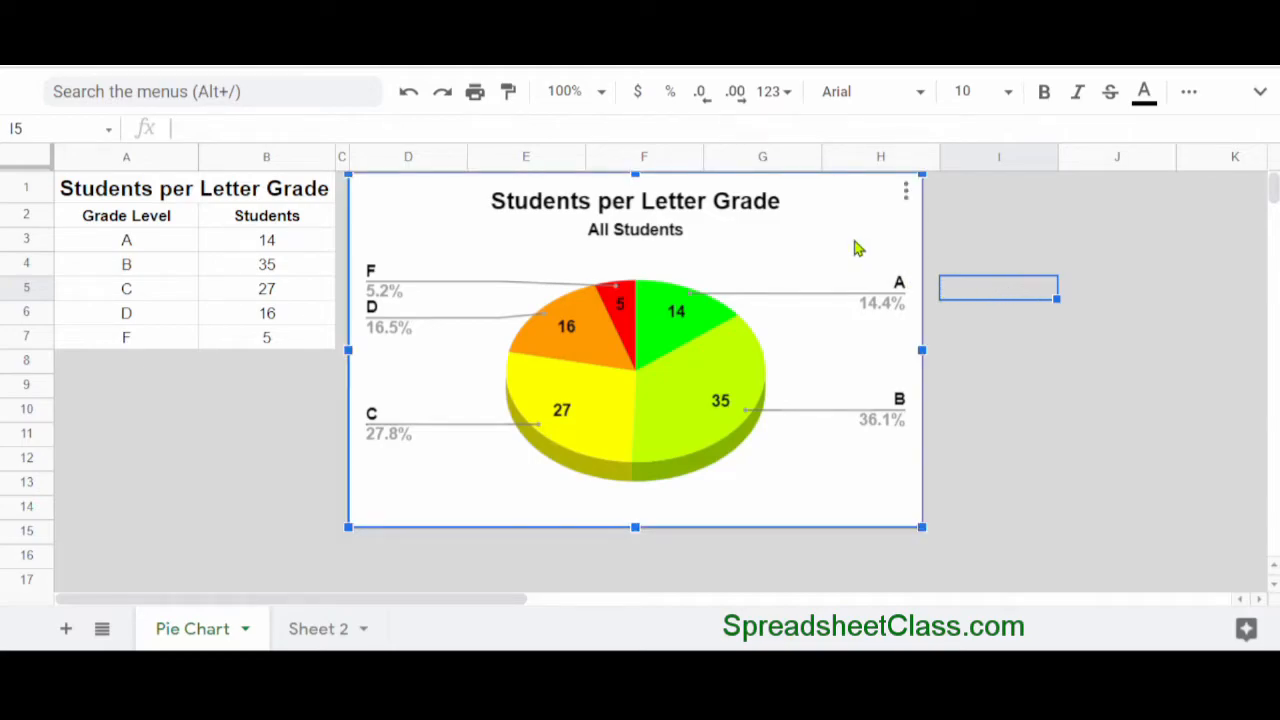
{"action": "mouse_move", "coordinate": [904, 192]}
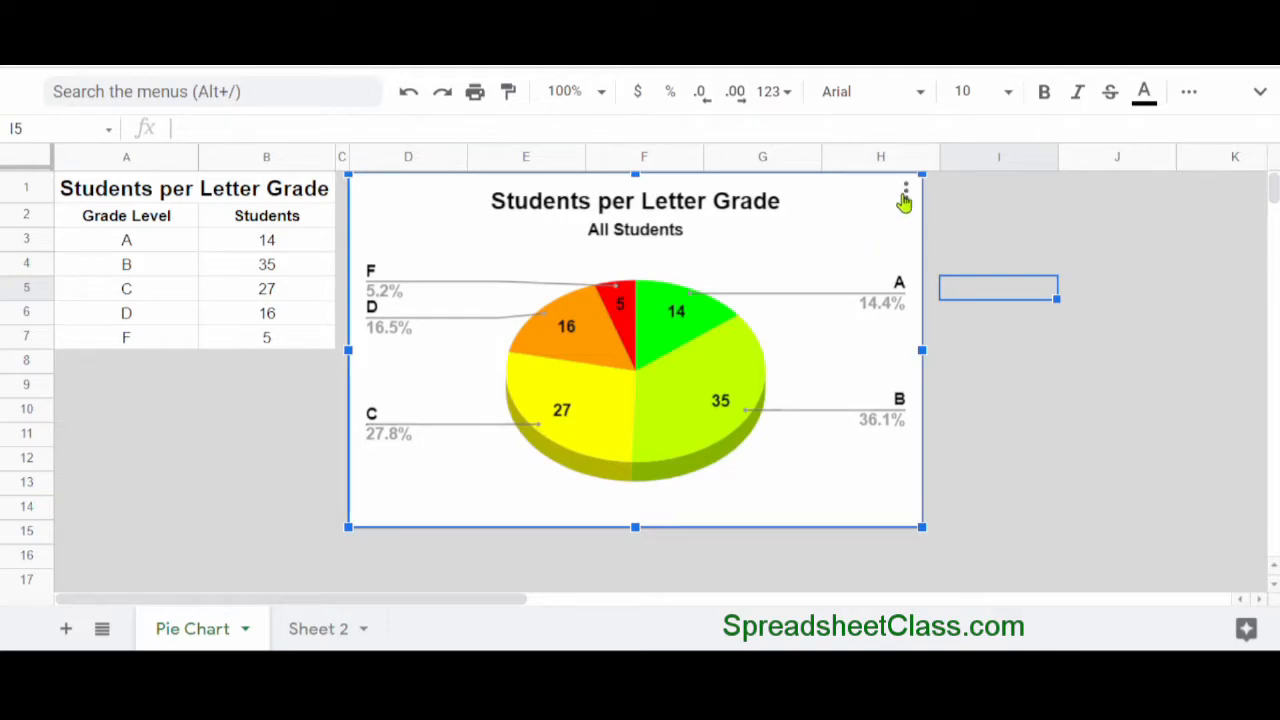
{"action": "left_click", "coordinate": [906, 192]}
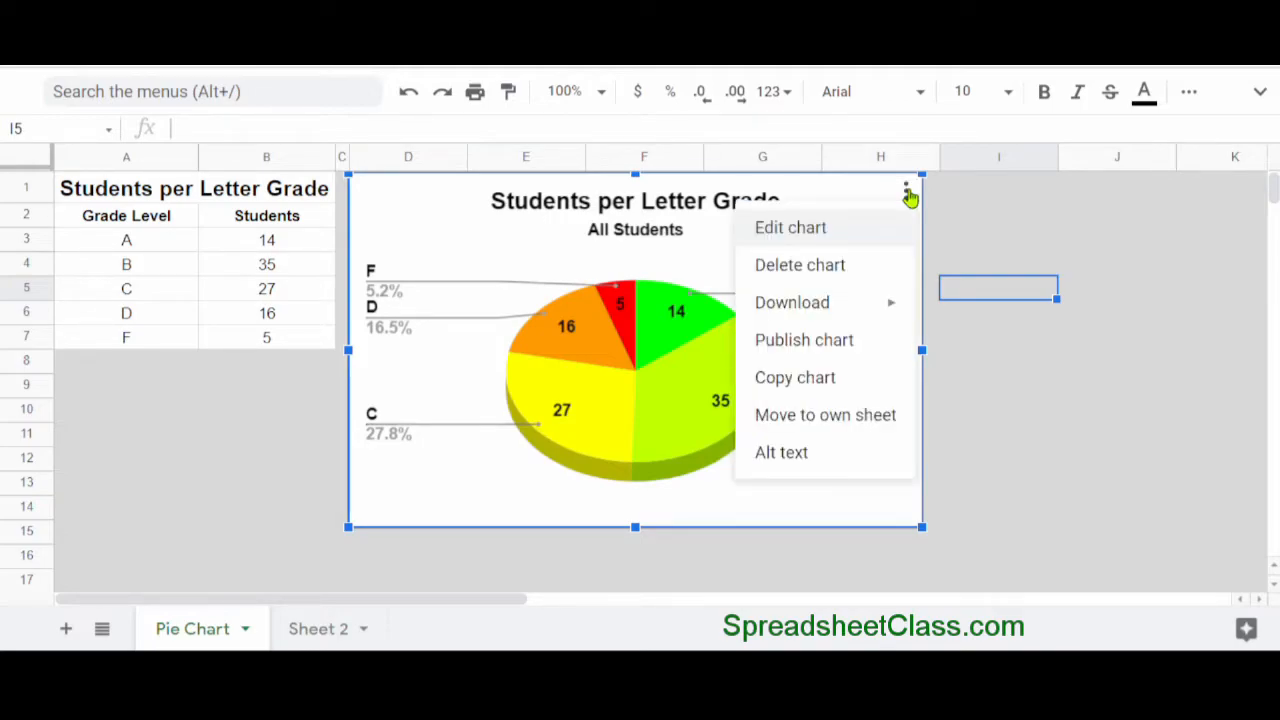
{"action": "mouse_move", "coordinate": [864, 384]}
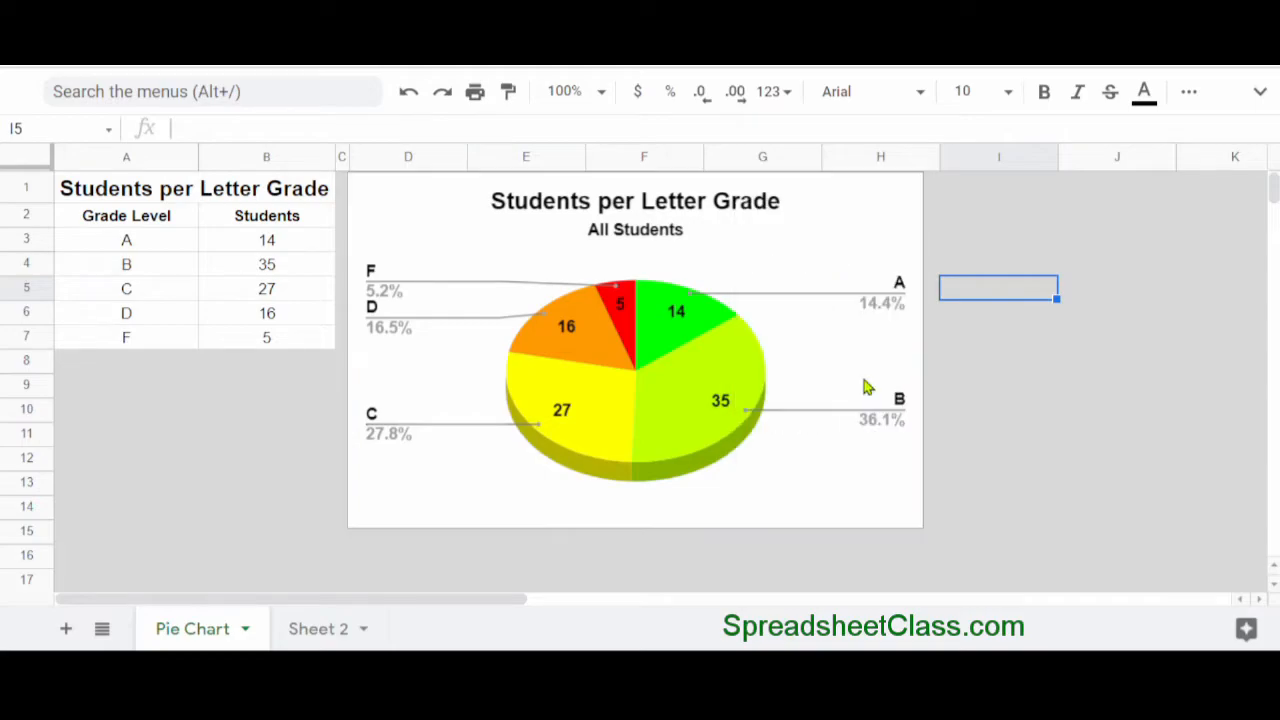
{"action": "left_click", "coordinate": [236, 432]}
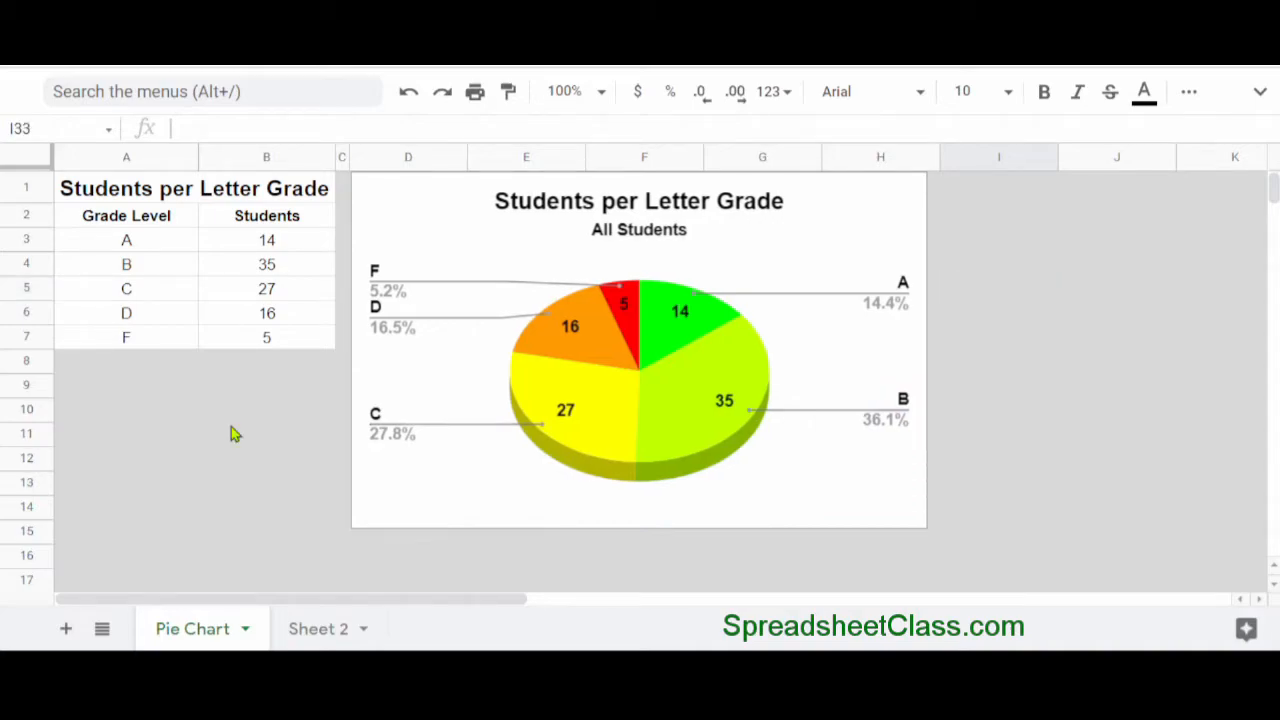
{"action": "mouse_move", "coordinate": [404, 388]}
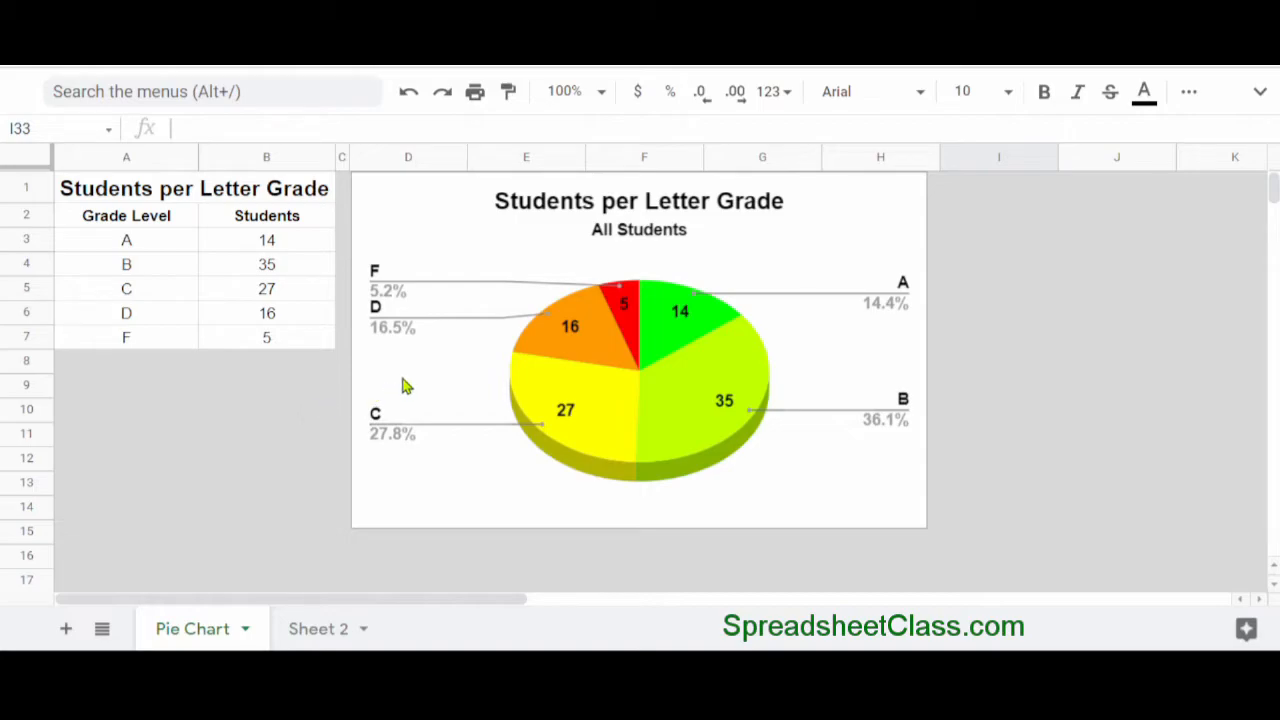
{"action": "left_click", "coordinate": [638, 350]}
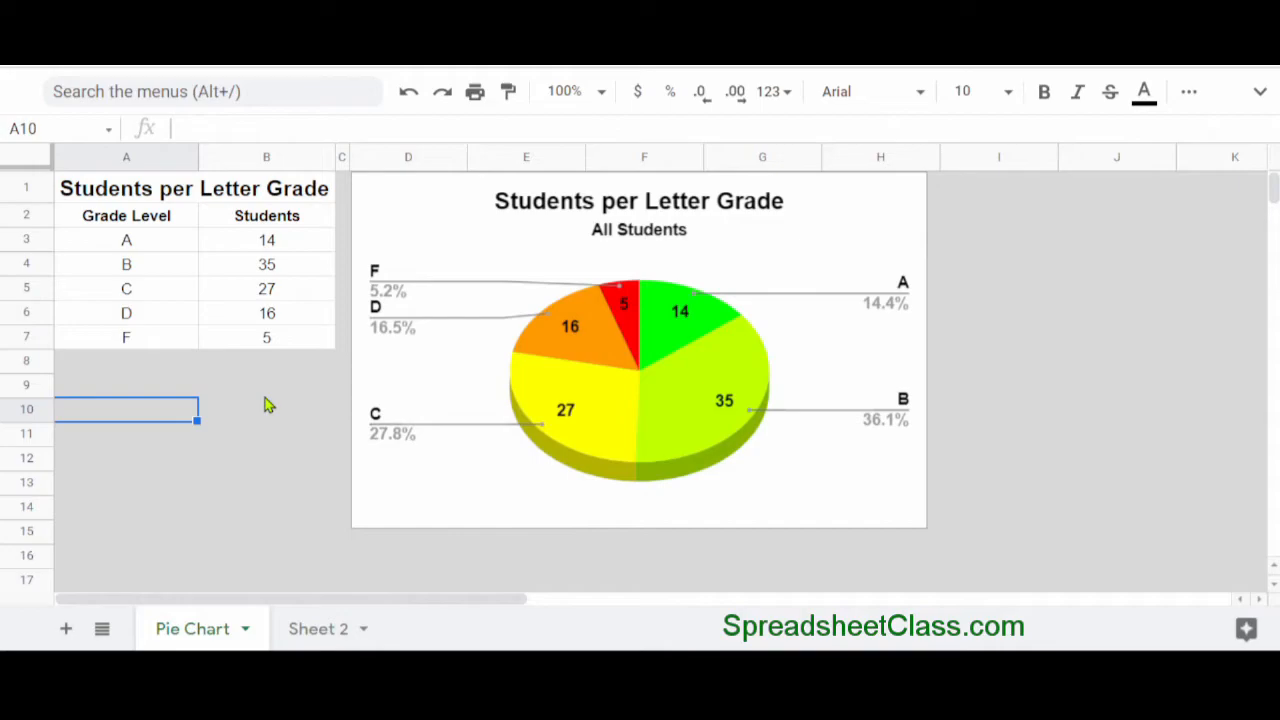
{"action": "mouse_move", "coordinate": [296, 414]}
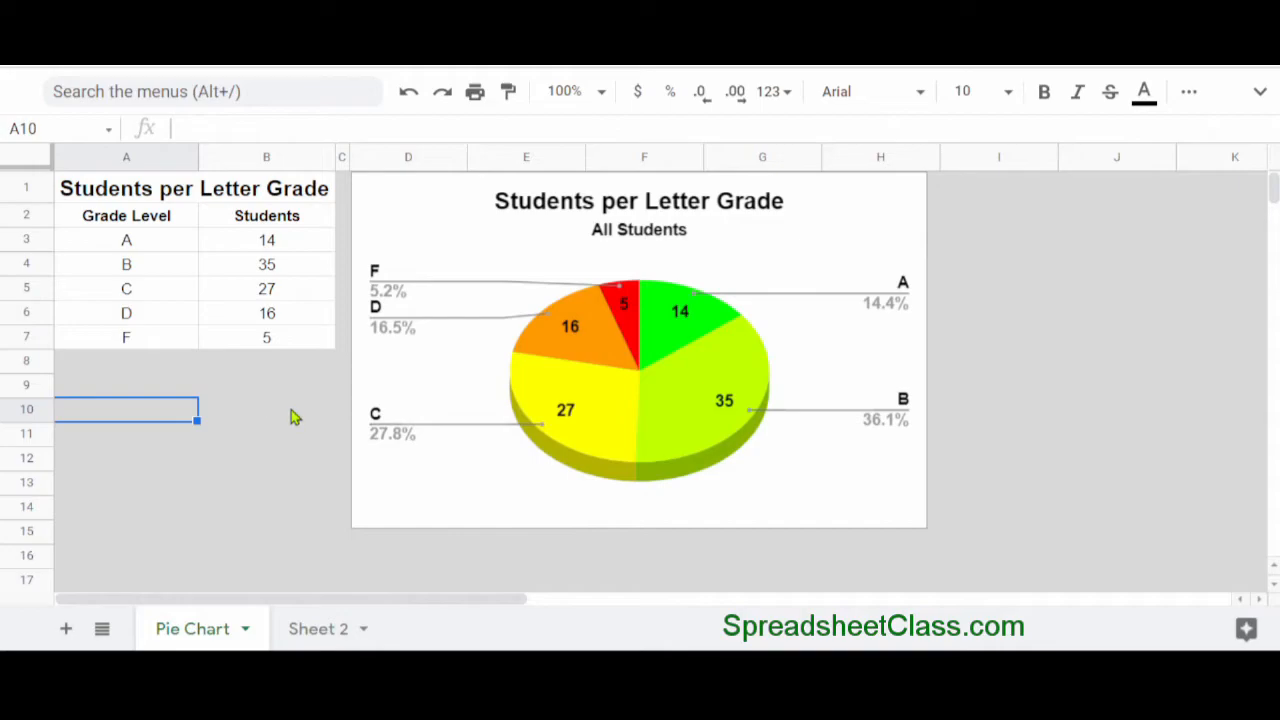
{"action": "mouse_move", "coordinate": [864, 248]}
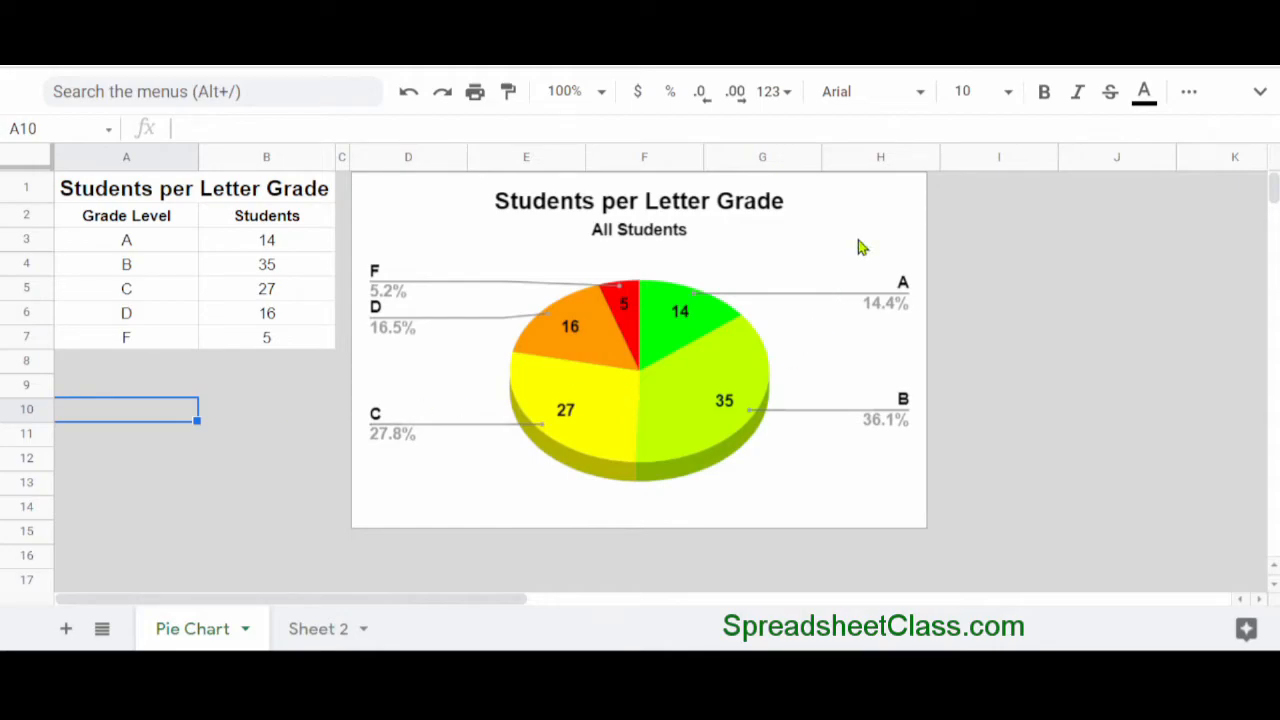
Move the selected pie chart to its own sheet via the chart's three-dot menu.
{"action": "left_click", "coordinate": [638, 350]}
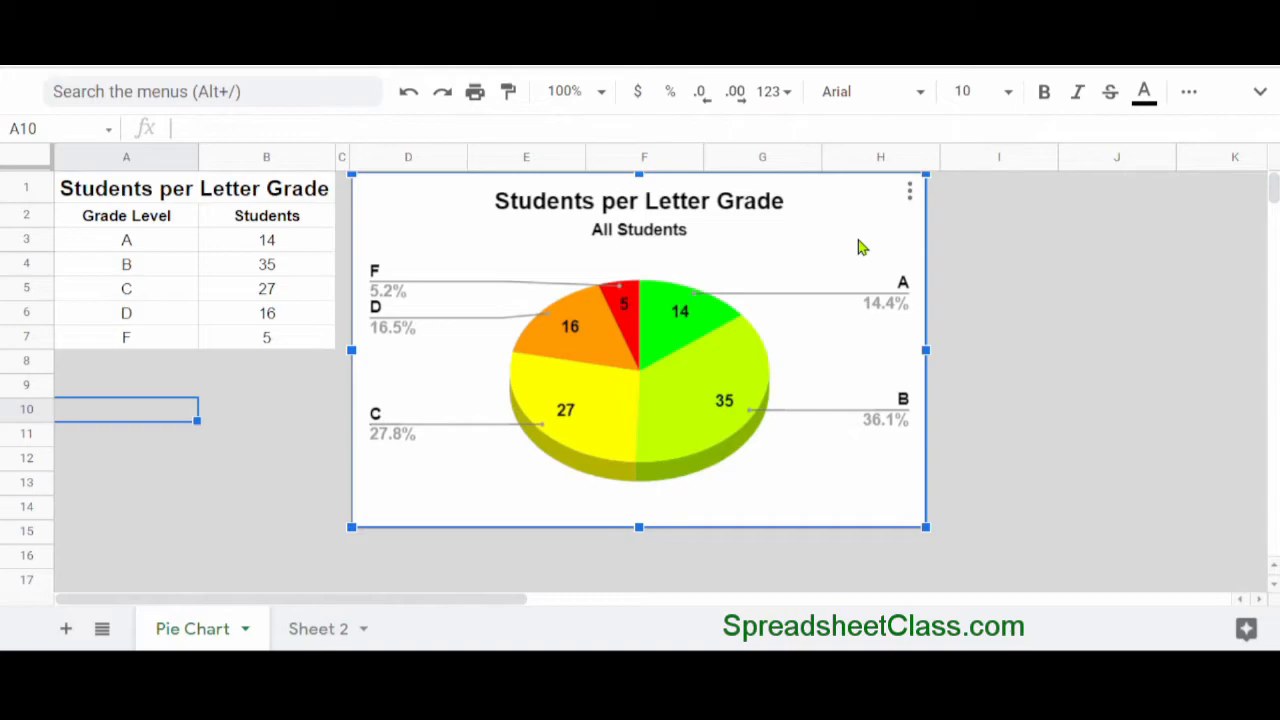
{"action": "mouse_move", "coordinate": [878, 238]}
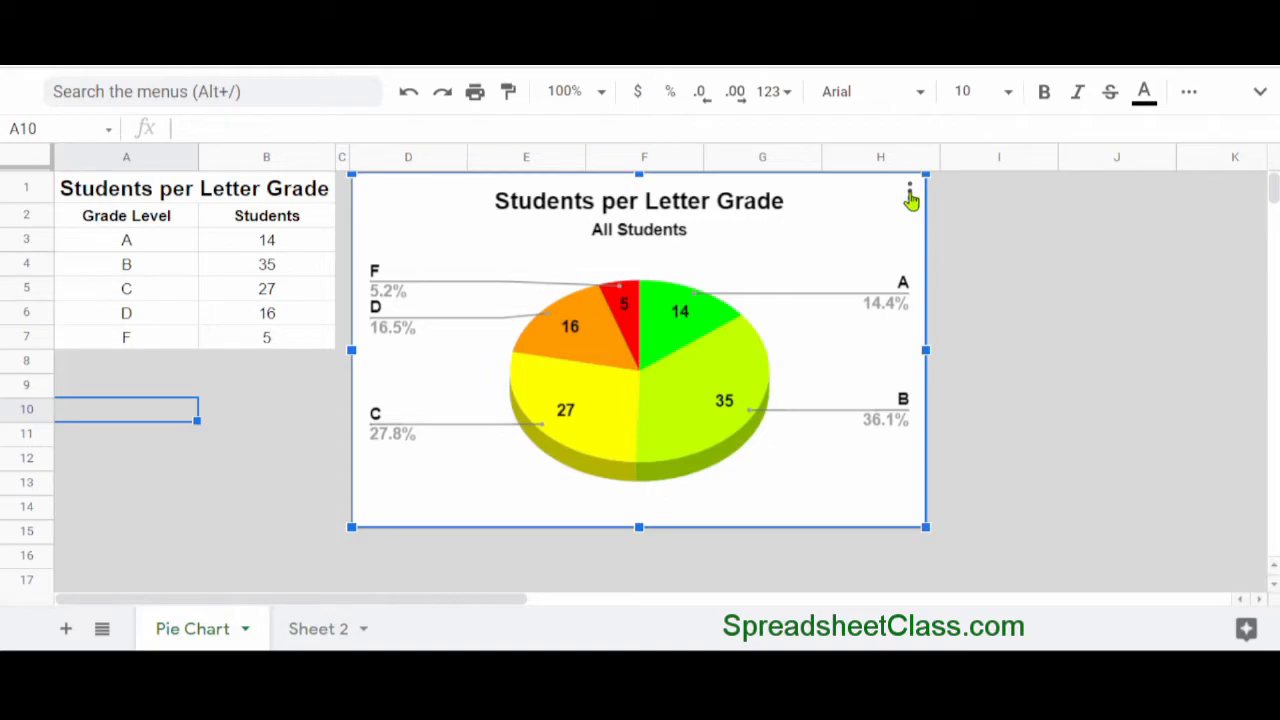
{"action": "left_click", "coordinate": [908, 190]}
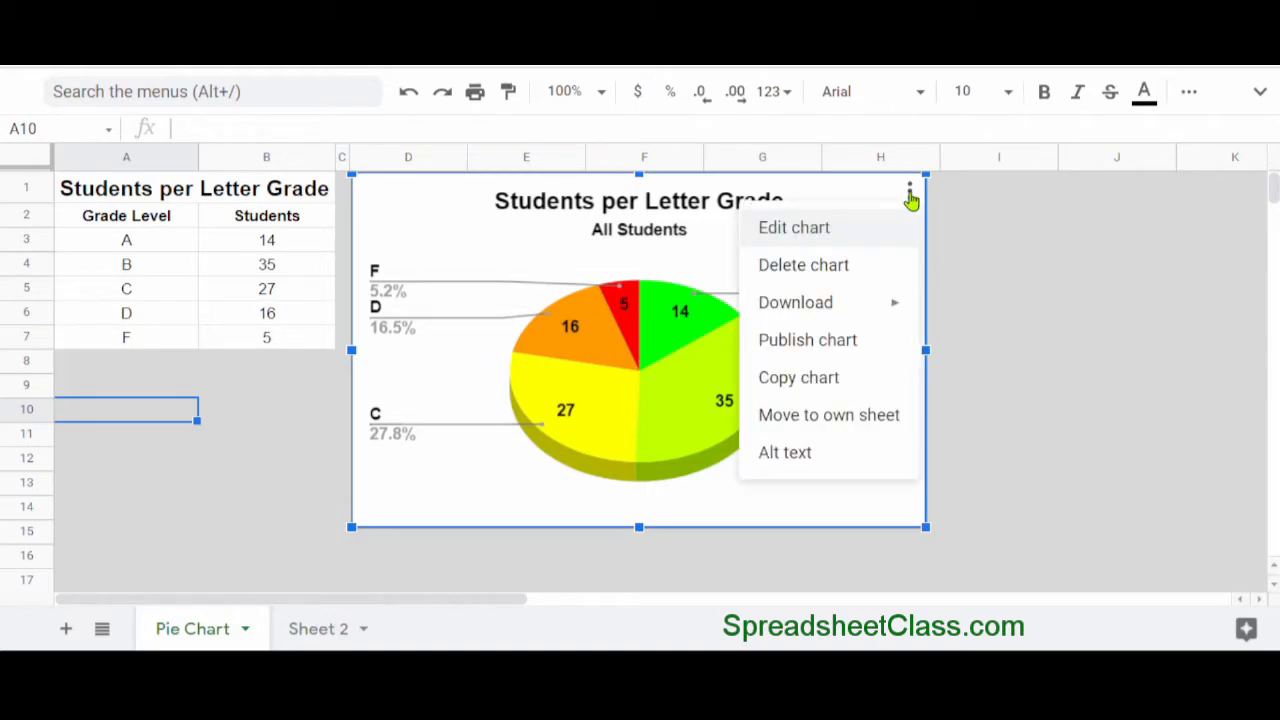
{"action": "mouse_move", "coordinate": [884, 420]}
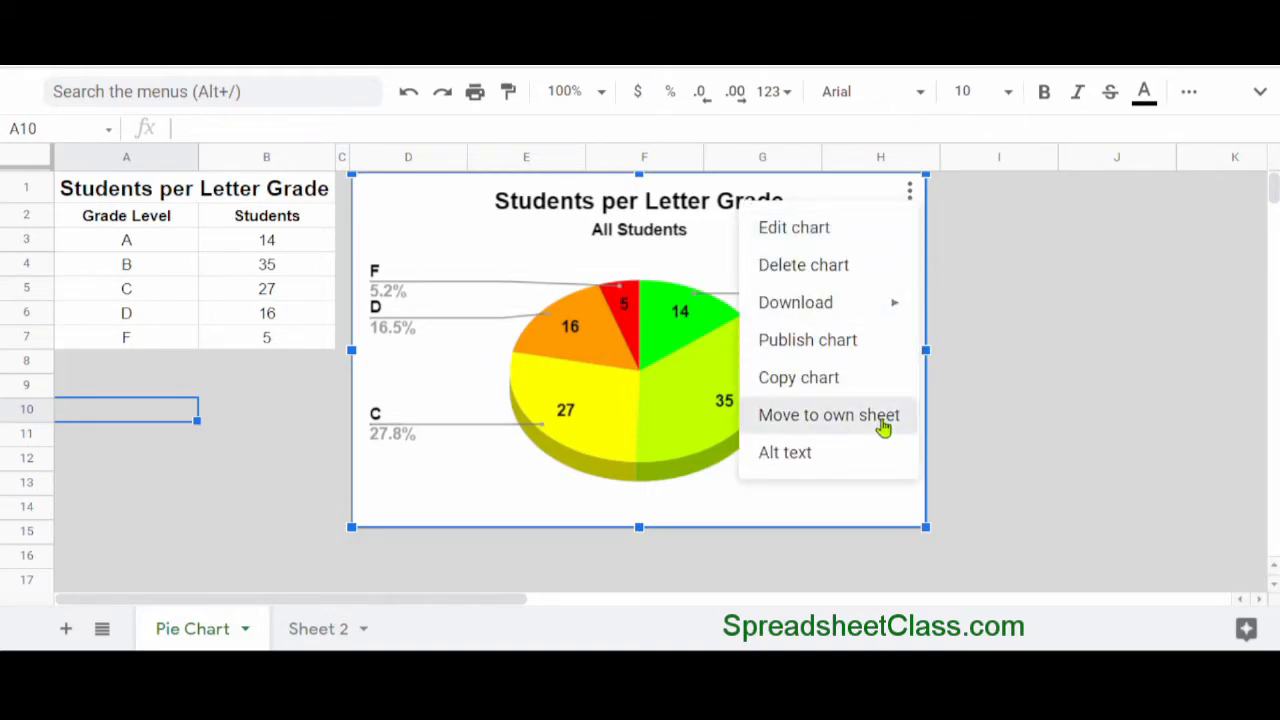
{"action": "left_click", "coordinate": [828, 414]}
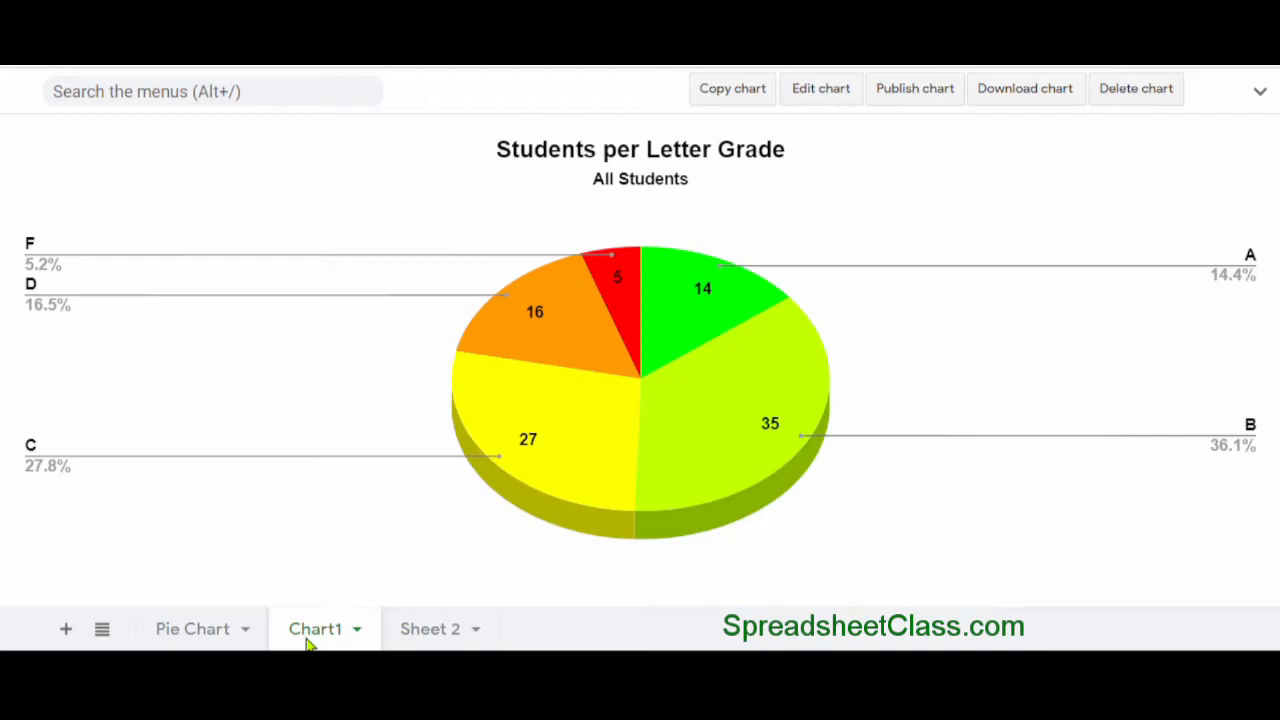
{"action": "mouse_move", "coordinate": [184, 500]}
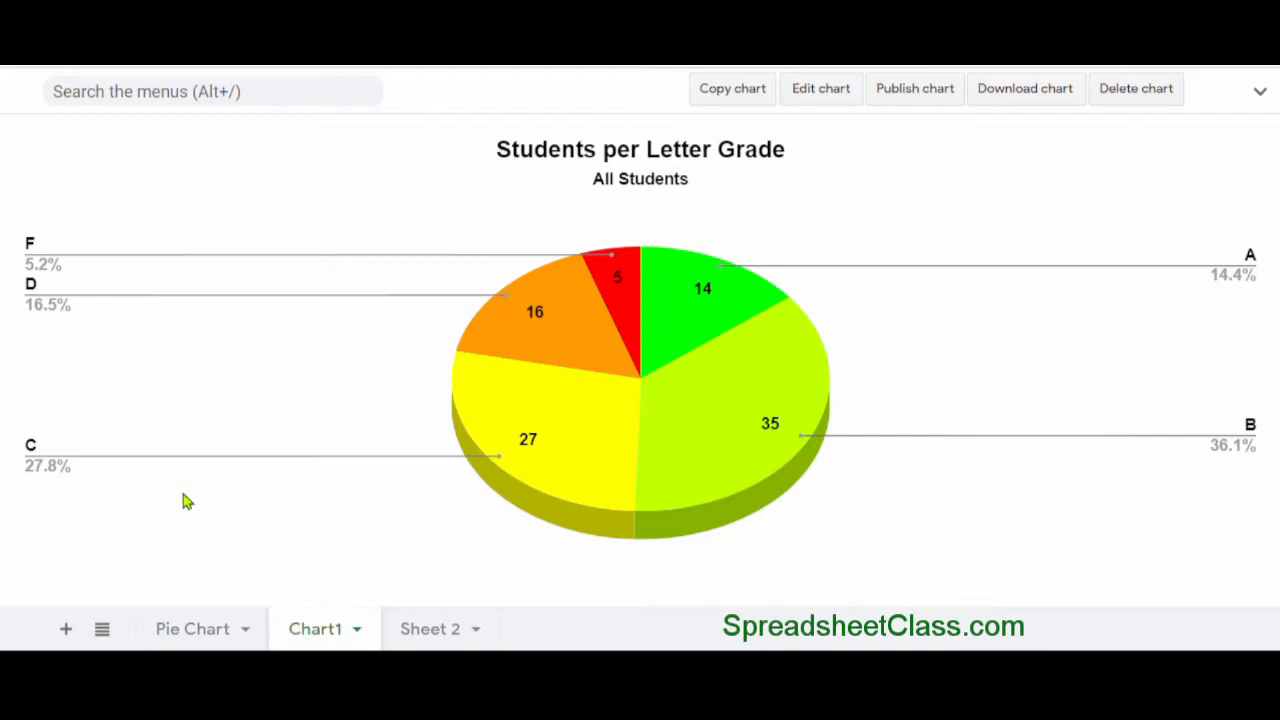
{"action": "mouse_move", "coordinate": [270, 124]}
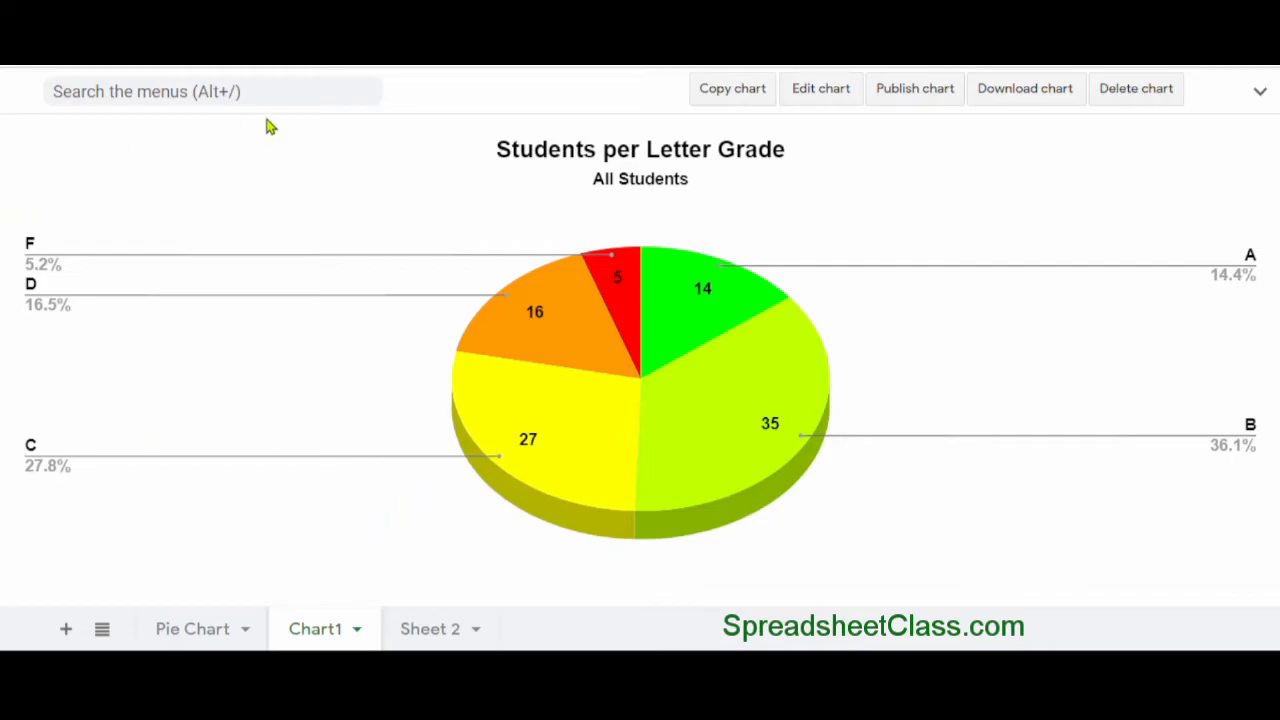
{"action": "mouse_move", "coordinate": [334, 552]}
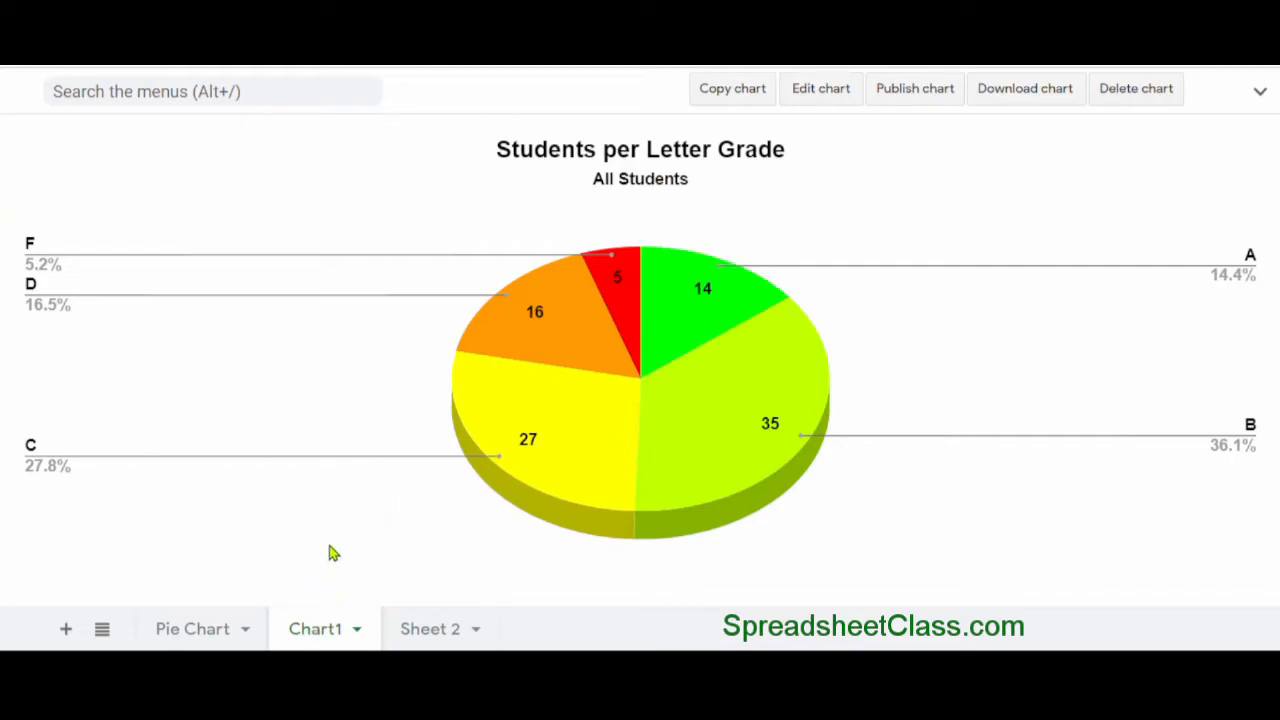
{"action": "mouse_move", "coordinate": [500, 220]}
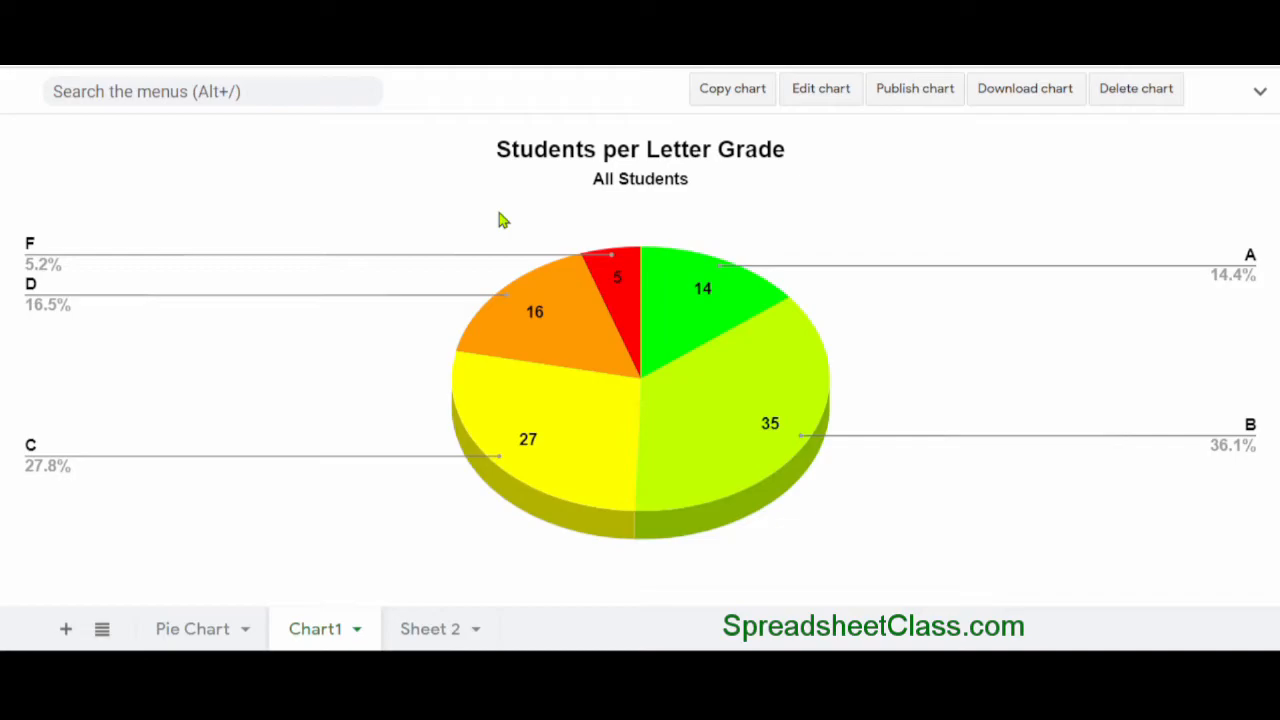
{"action": "mouse_move", "coordinate": [430, 558]}
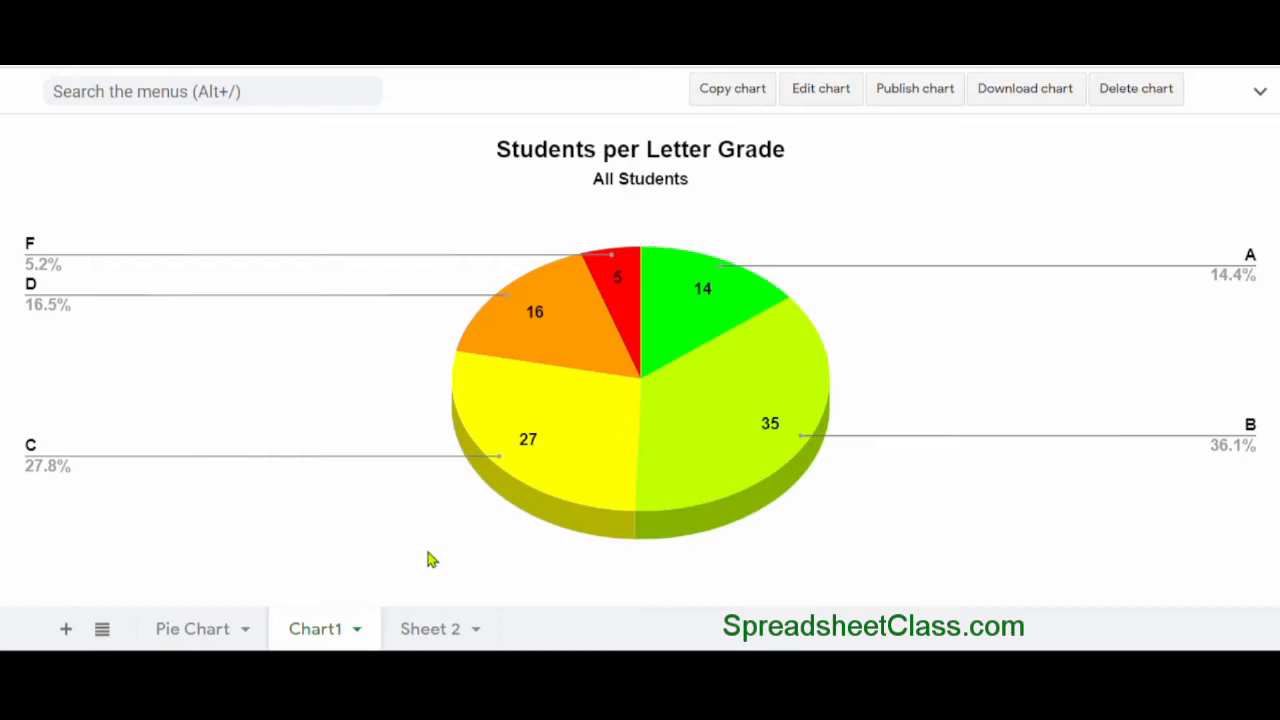
{"action": "mouse_move", "coordinate": [436, 550]}
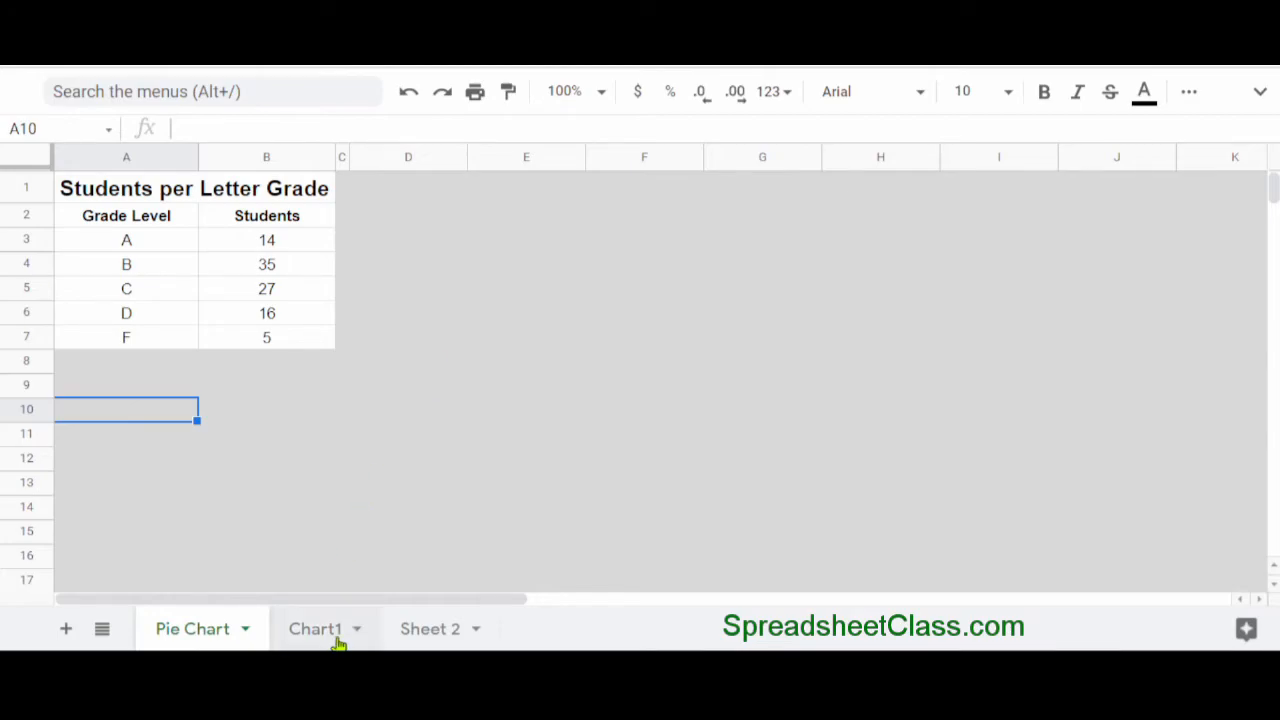
Delete the Chart1 sheet from its tab menu so the chart returns beside the grade table.
{"action": "right_click", "coordinate": [316, 628]}
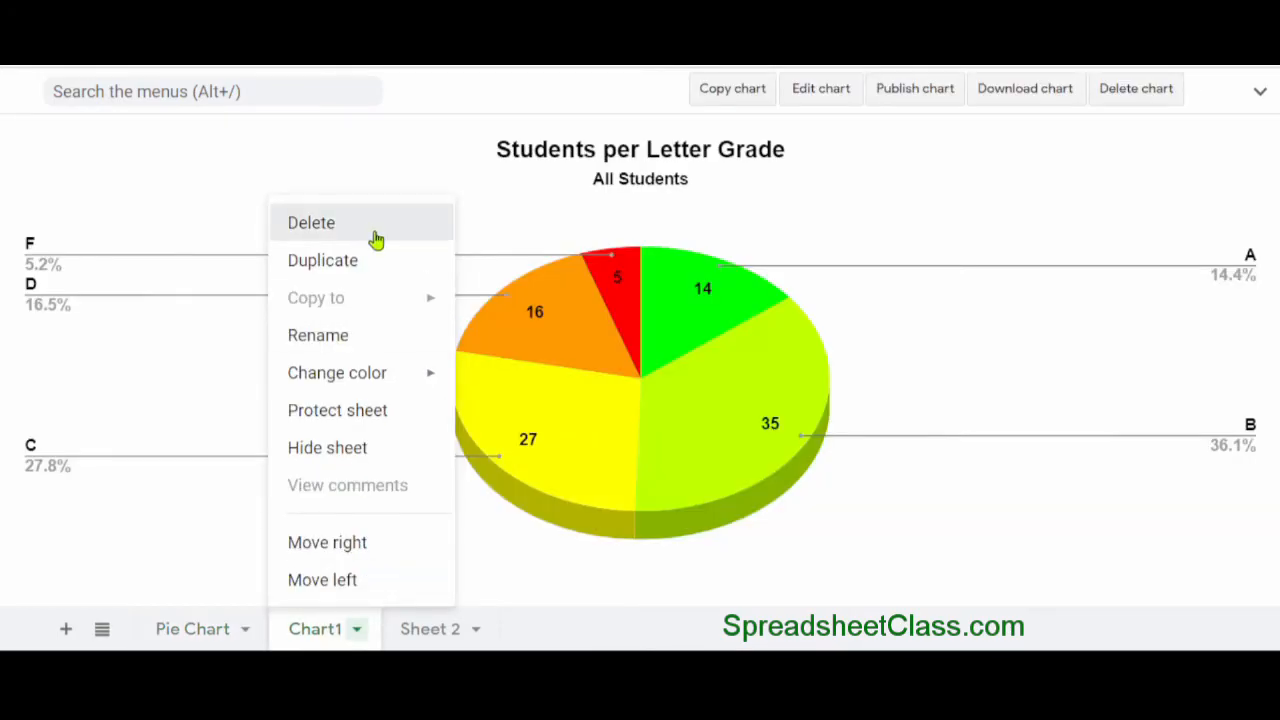
{"action": "left_click", "coordinate": [312, 222]}
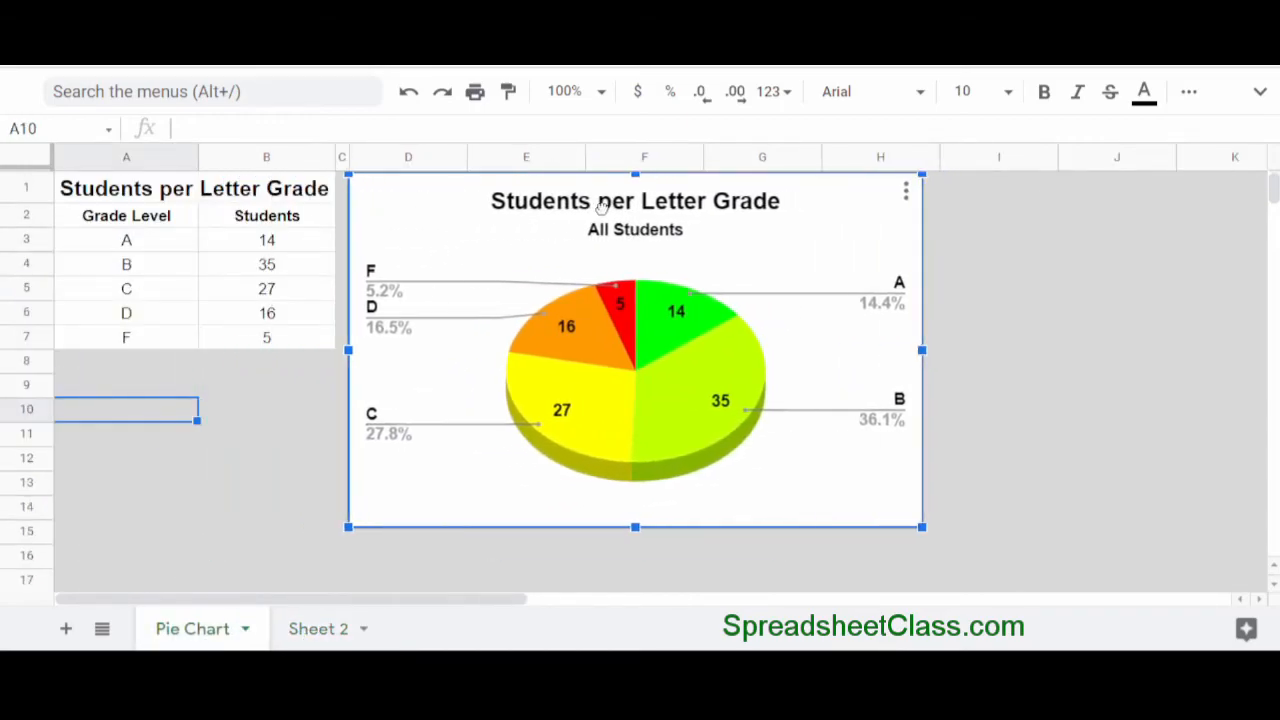
{"action": "left_click", "coordinate": [266, 482]}
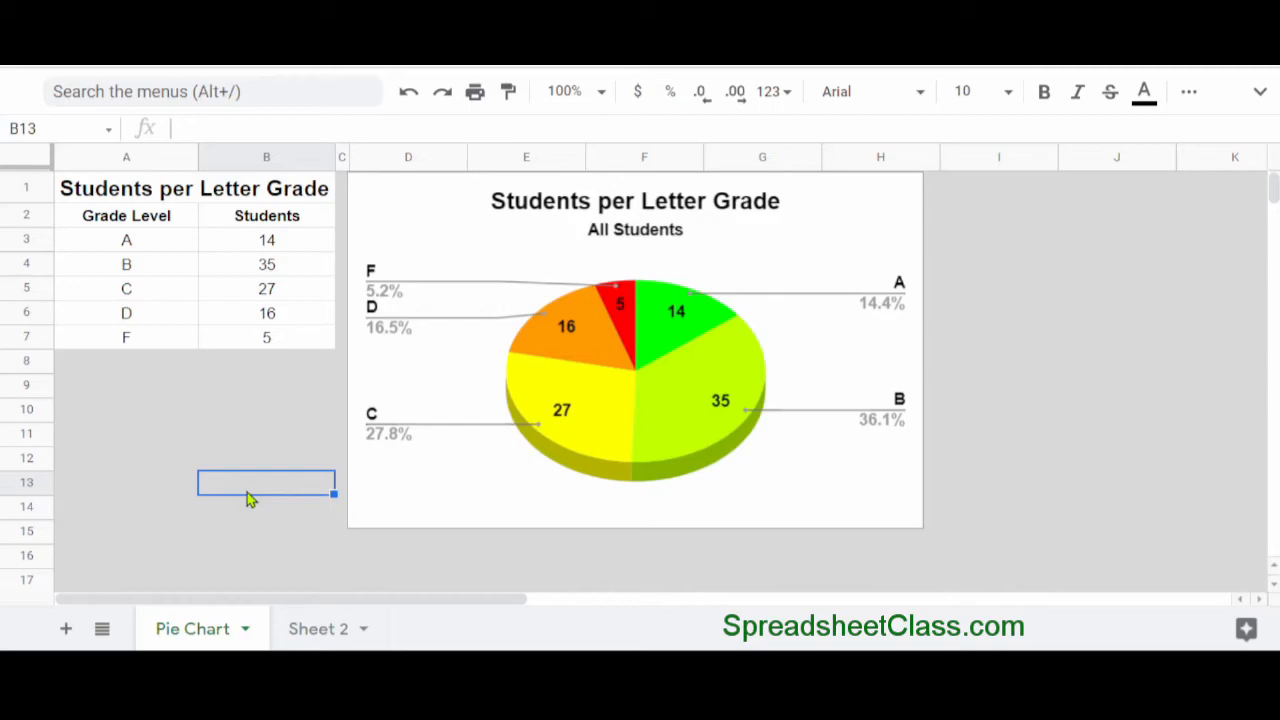
{"action": "mouse_move", "coordinate": [148, 374]}
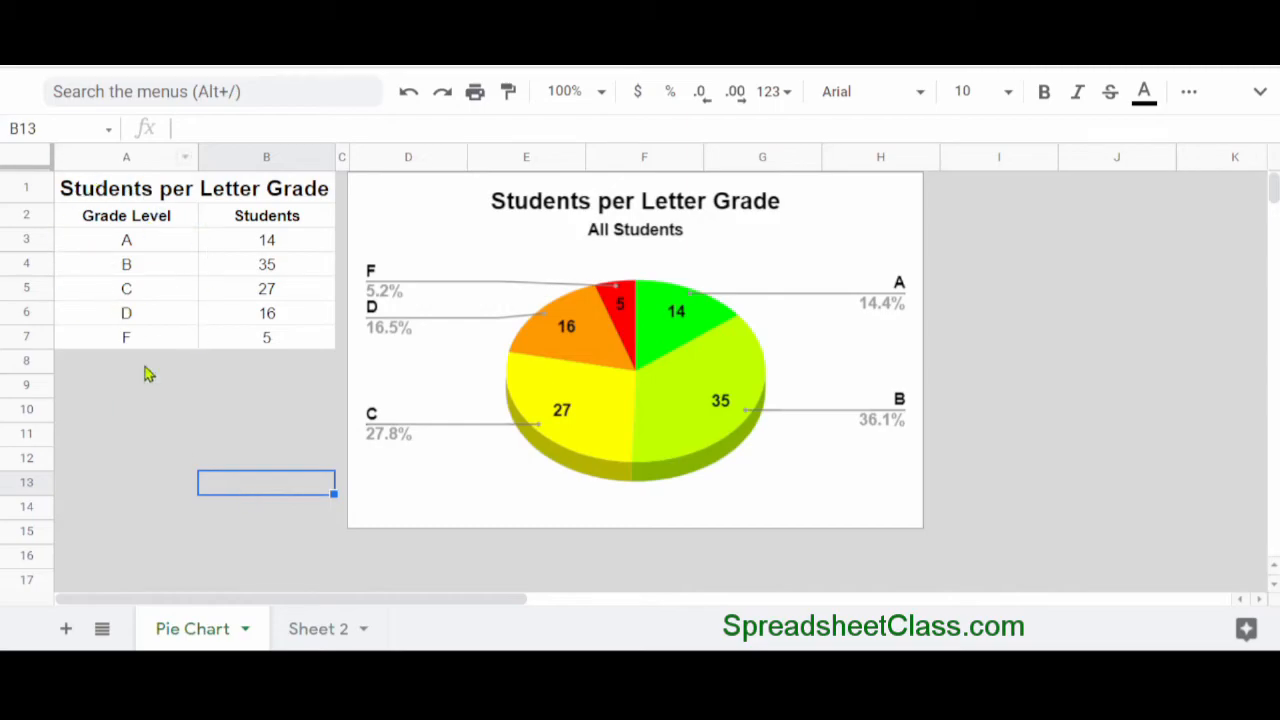
{"action": "mouse_move", "coordinate": [460, 388]}
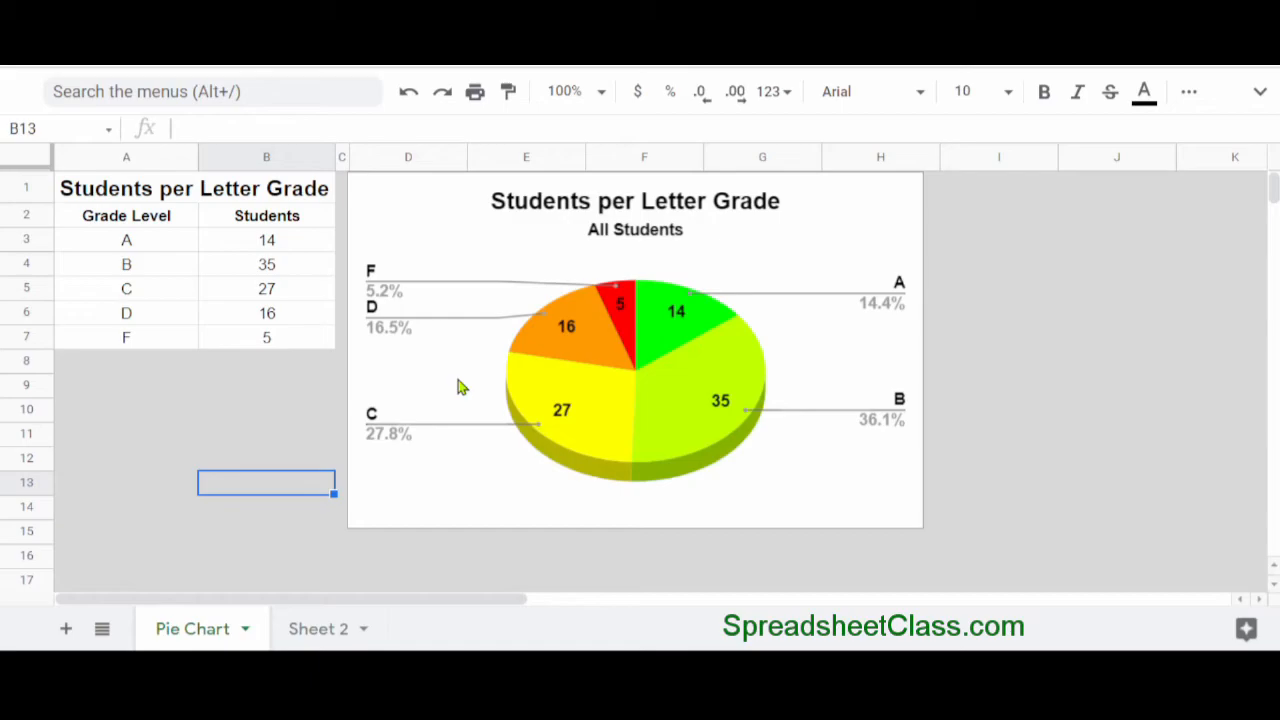
{"action": "mouse_move", "coordinate": [296, 504]}
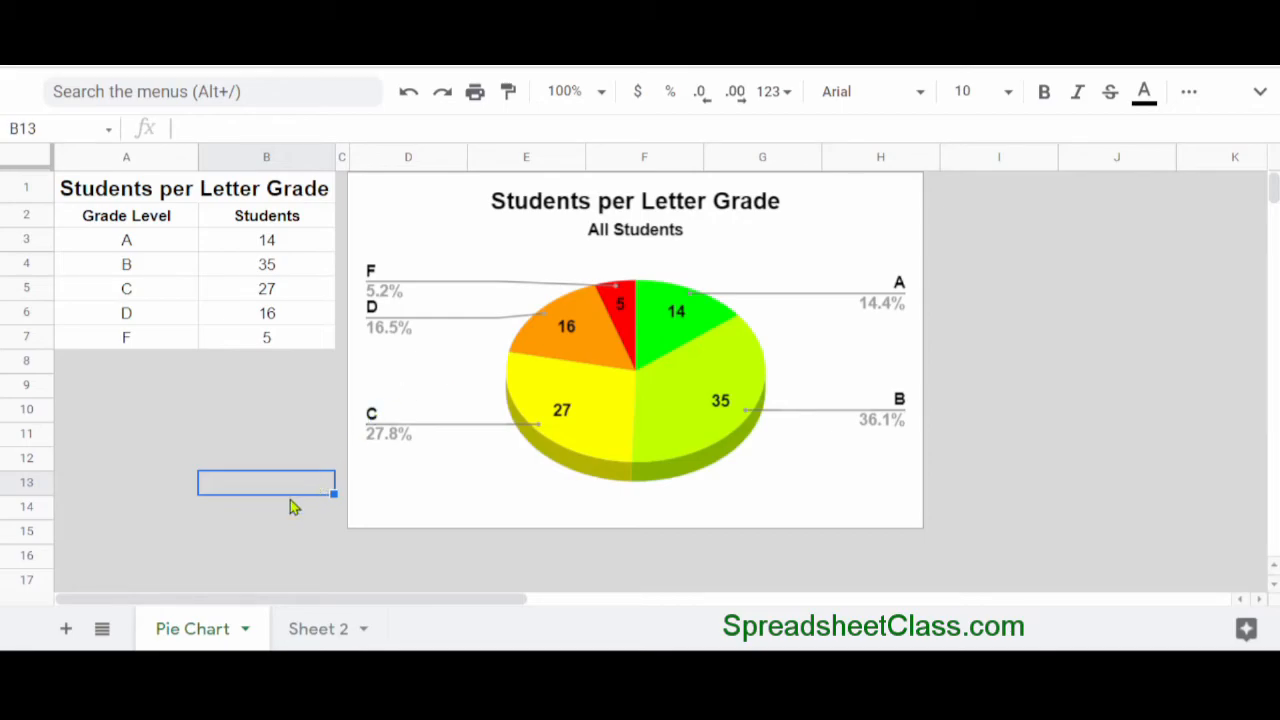
{"action": "mouse_move", "coordinate": [224, 636]}
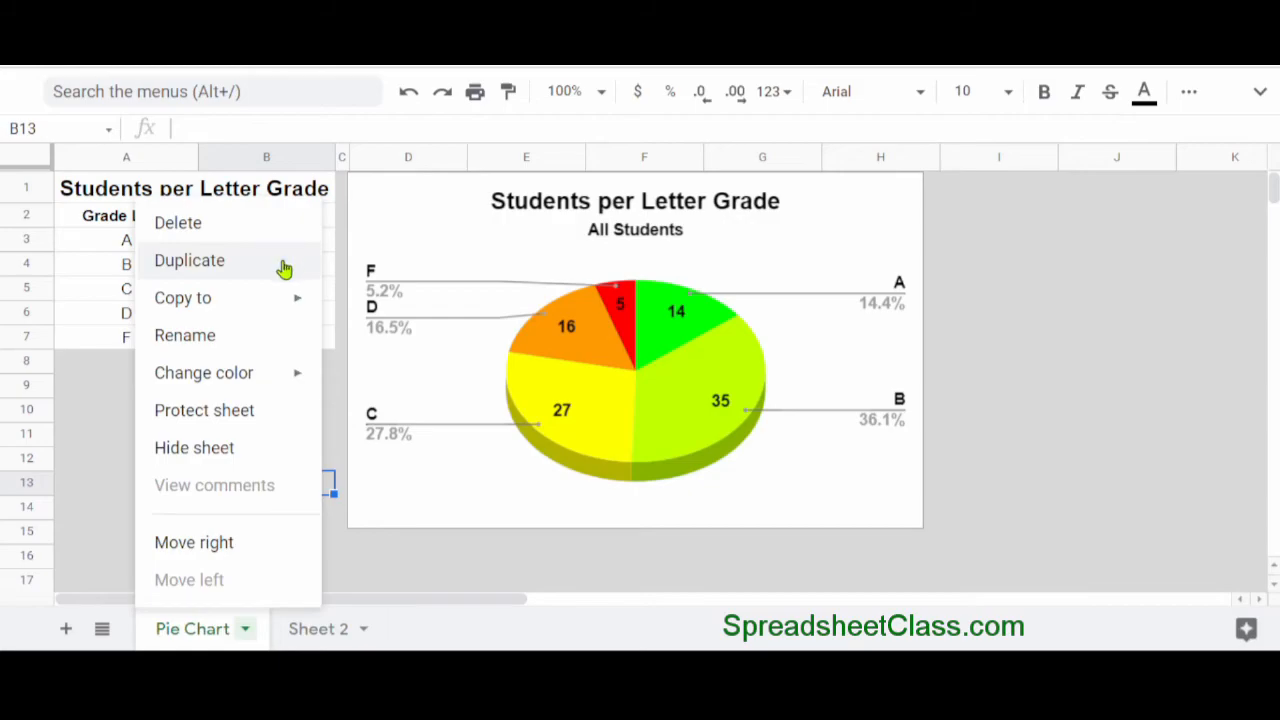
{"action": "mouse_move", "coordinate": [278, 276]}
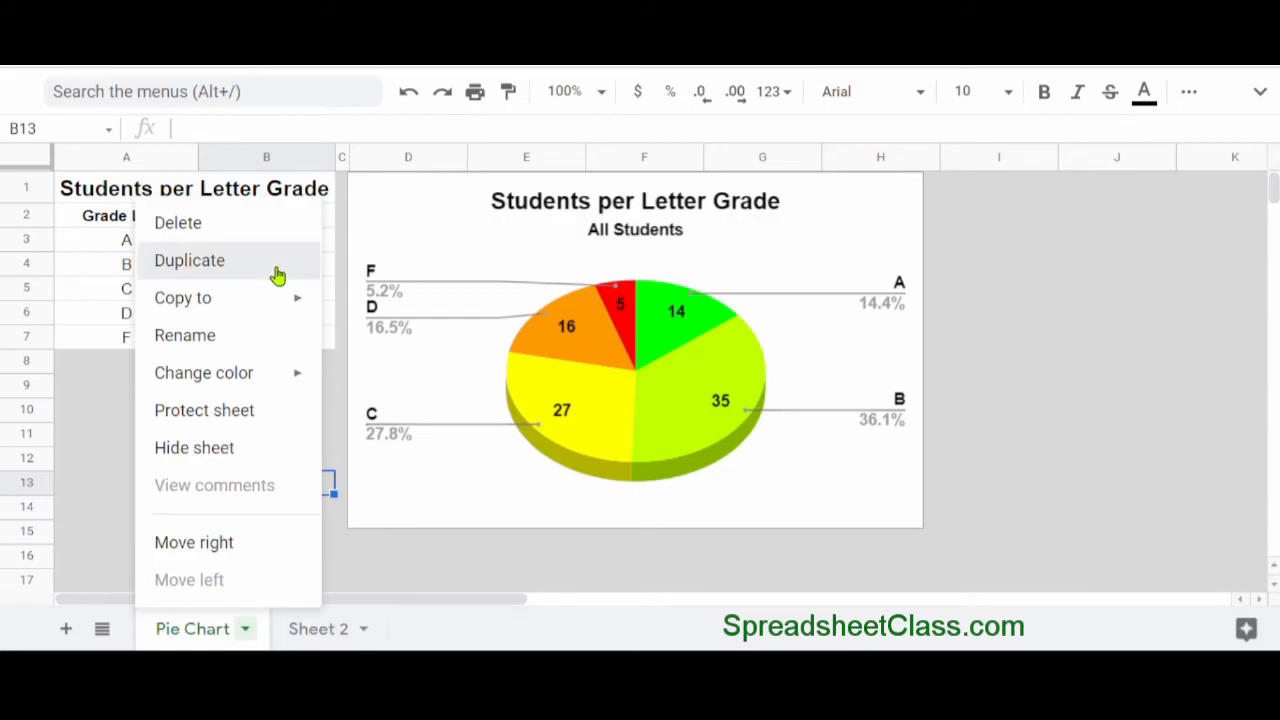
Duplicate the Pie Chart sheet, creating 'Copy of Pie Chart'.
{"action": "left_click", "coordinate": [188, 260]}
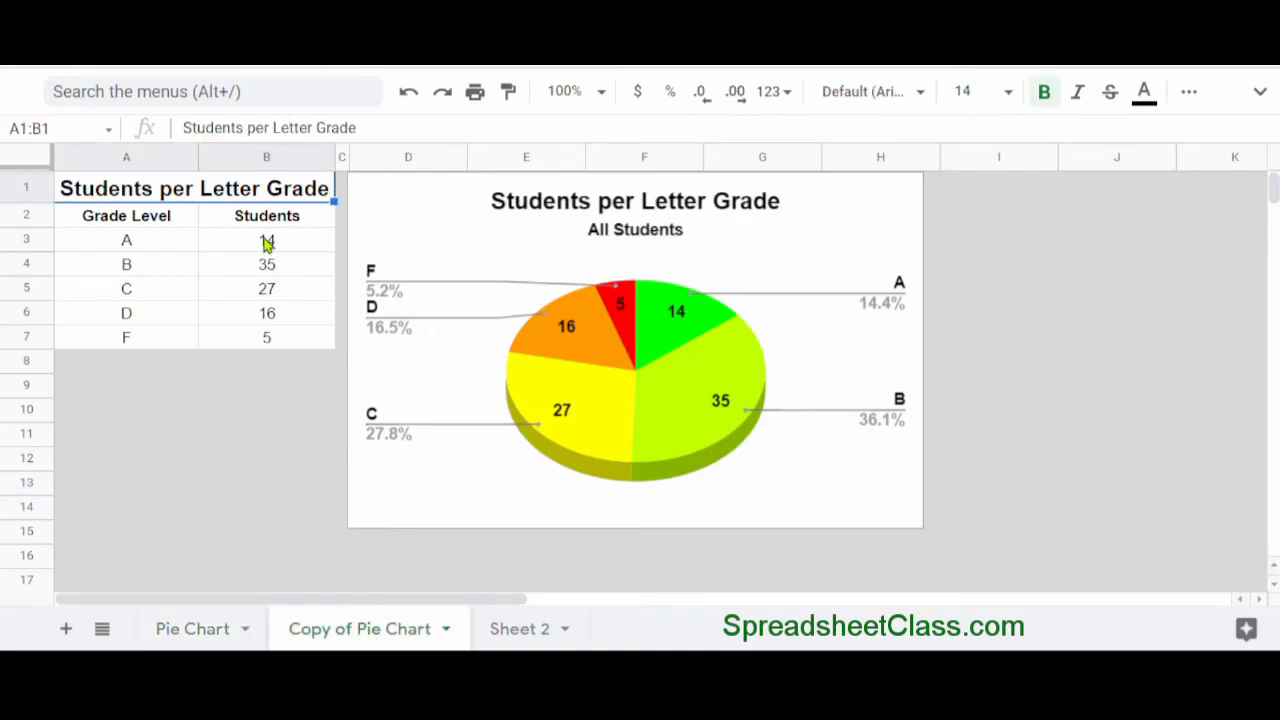
Set the A and B student counts on Copy of Pie Chart to 5 each, updating its chart.
{"action": "left_click", "coordinate": [266, 240]}
{"action": "type", "text": "5"}
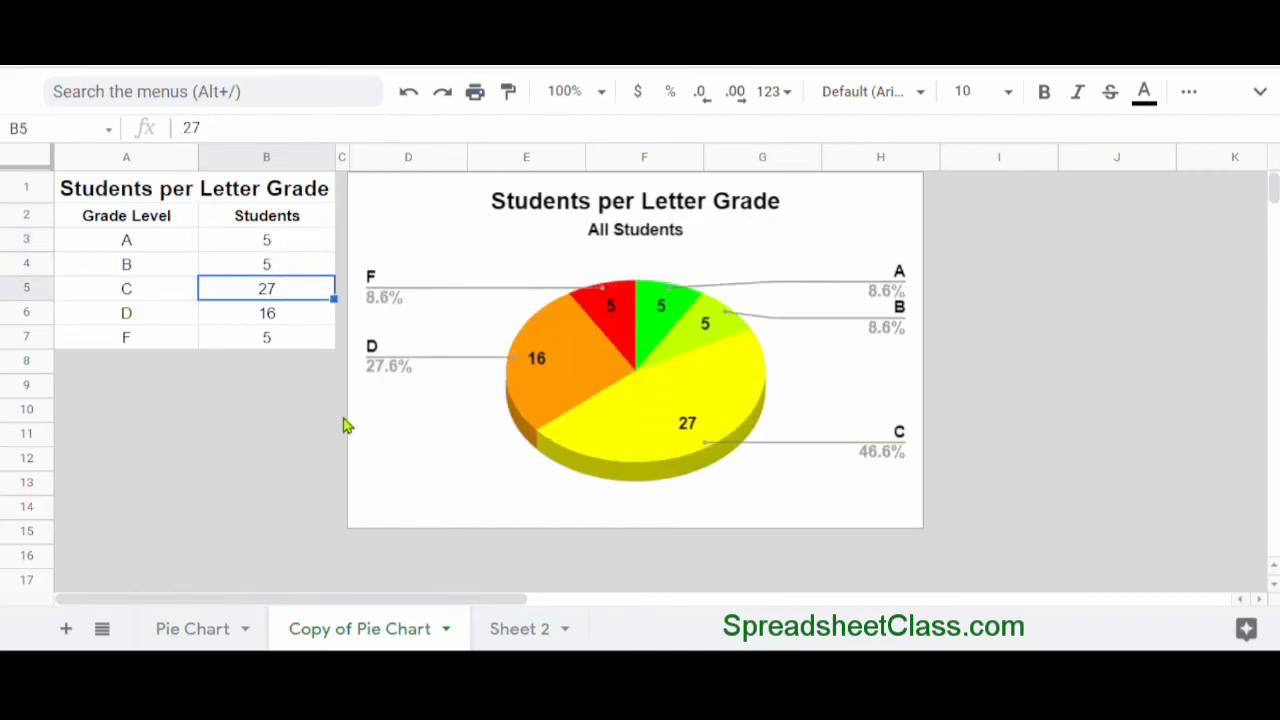
{"action": "mouse_move", "coordinate": [610, 332]}
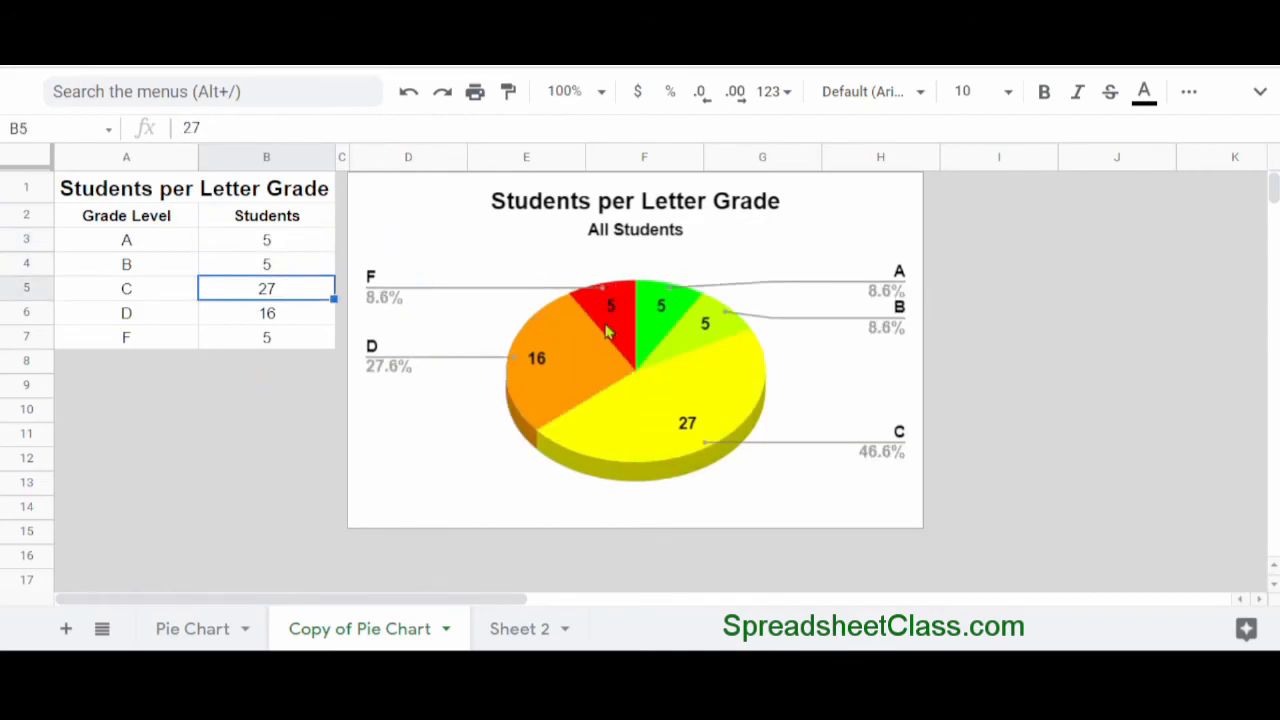
{"action": "mouse_move", "coordinate": [558, 288]}
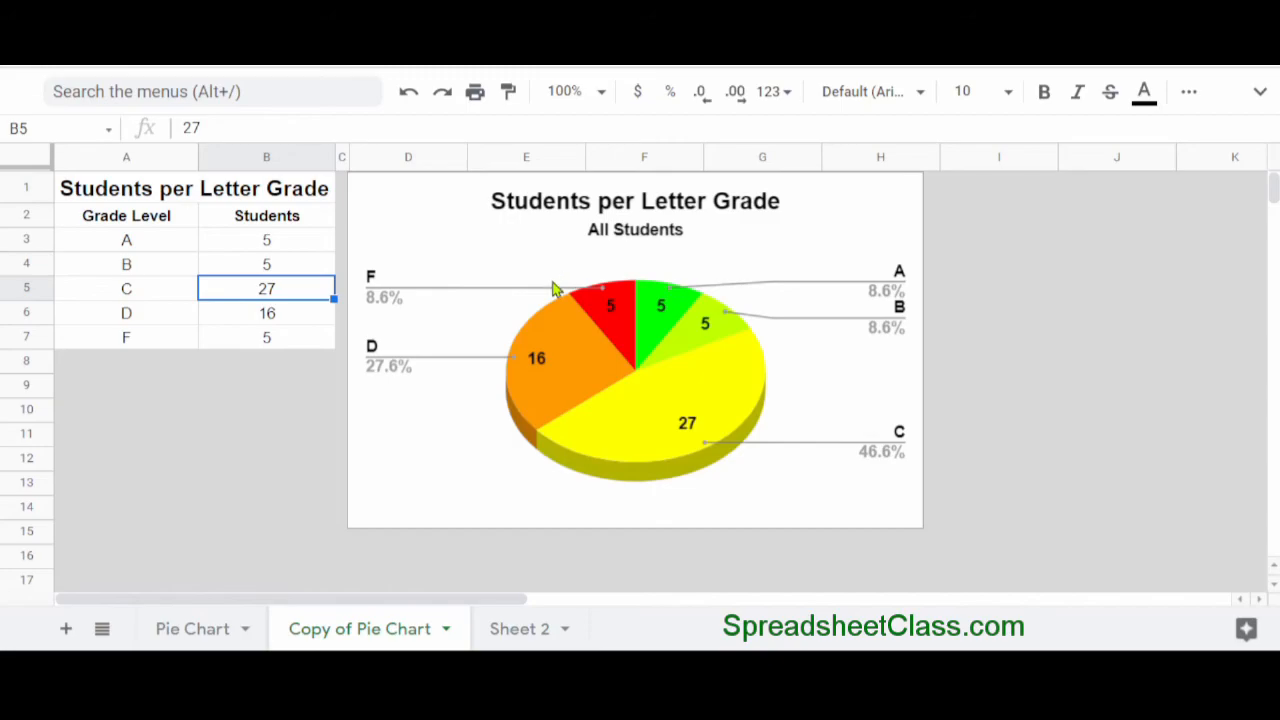
{"action": "mouse_move", "coordinate": [444, 392]}
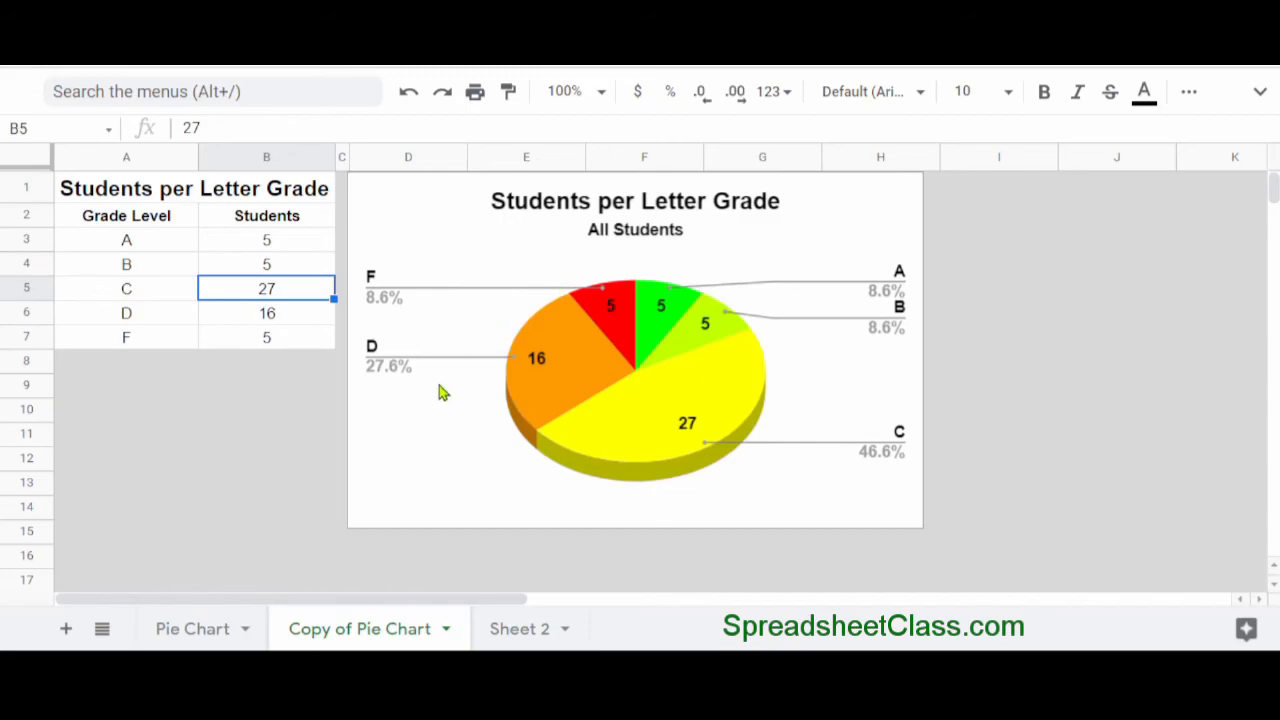
{"action": "left_click", "coordinate": [266, 482]}
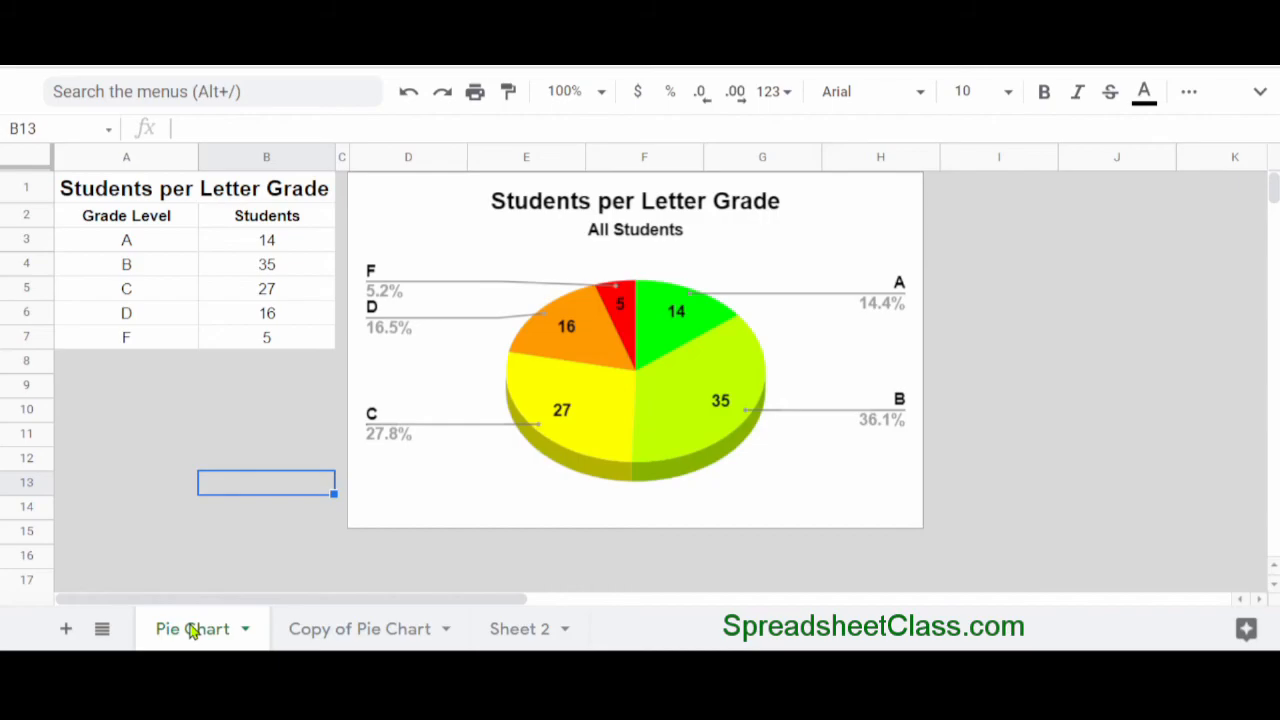
{"action": "mouse_move", "coordinate": [236, 642]}
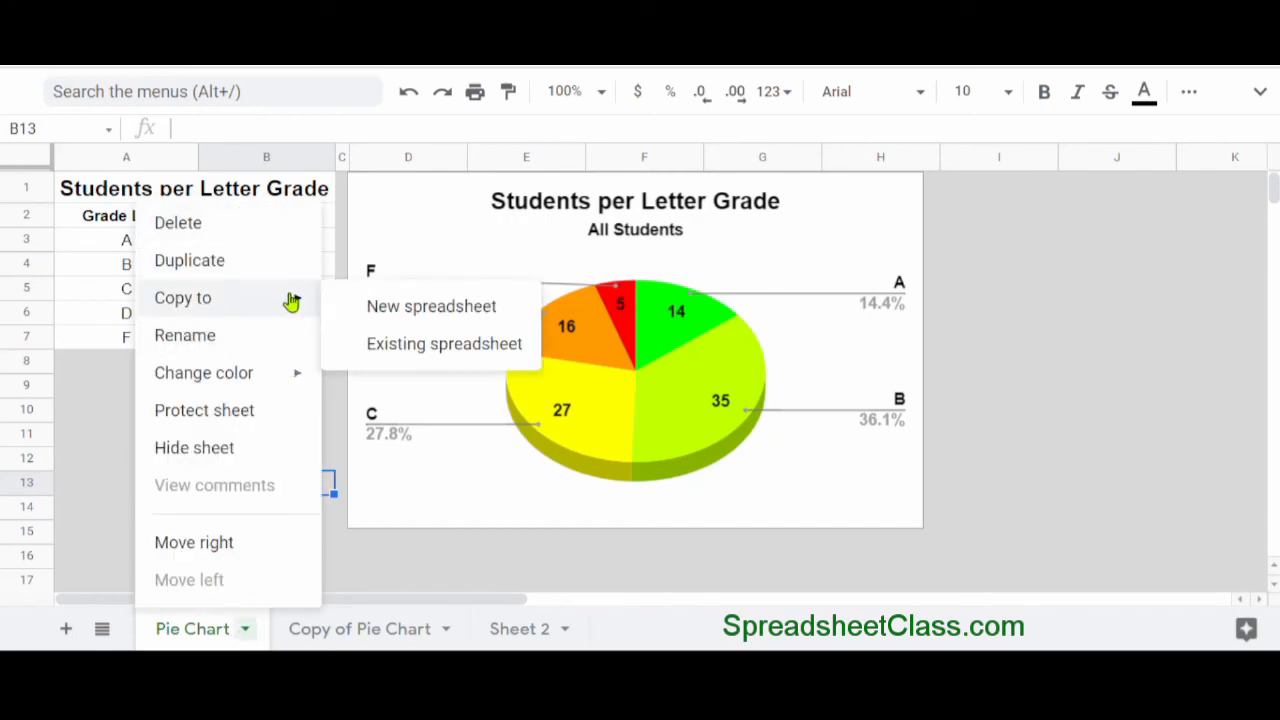
{"action": "mouse_move", "coordinate": [284, 308]}
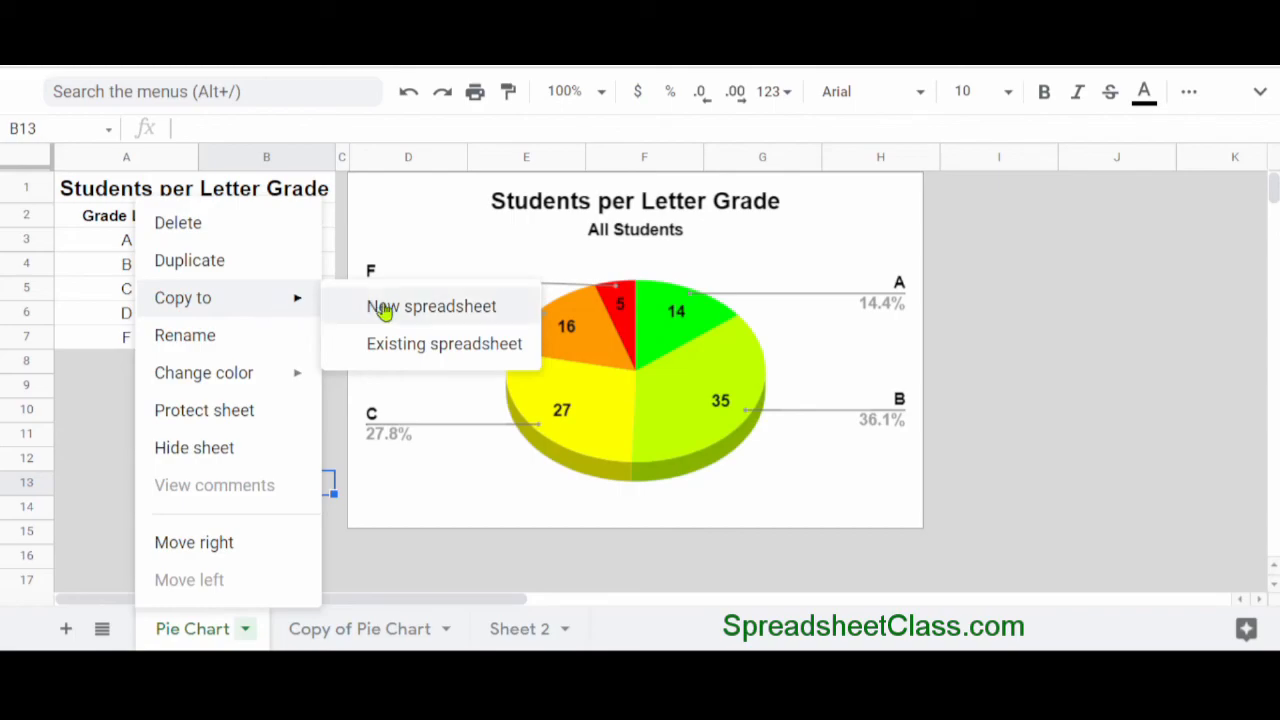
{"action": "mouse_move", "coordinate": [504, 320]}
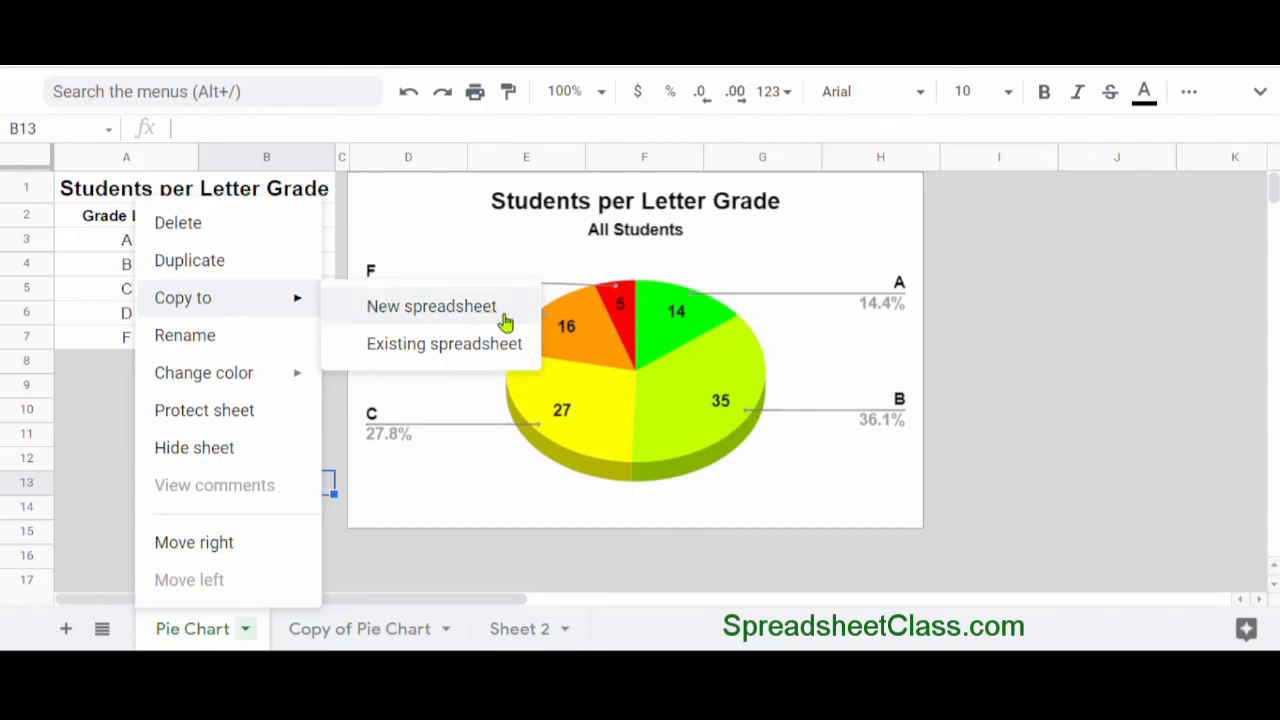
{"action": "mouse_move", "coordinate": [500, 350]}
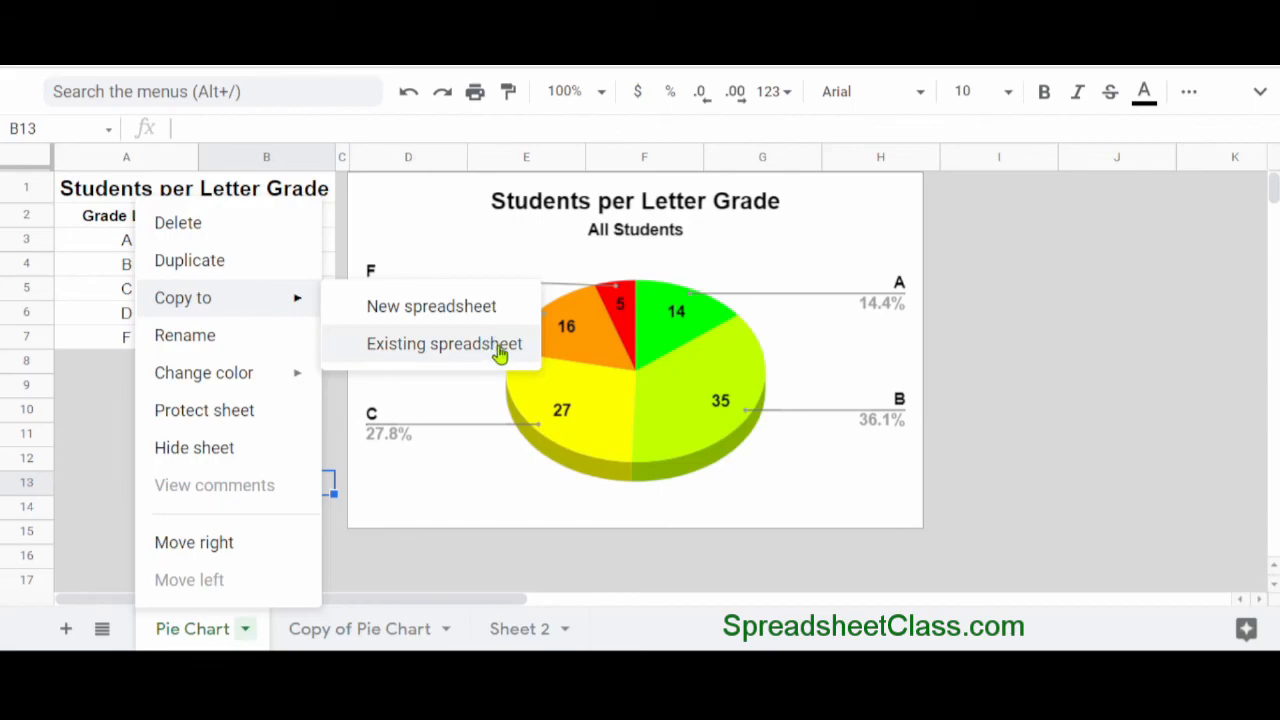